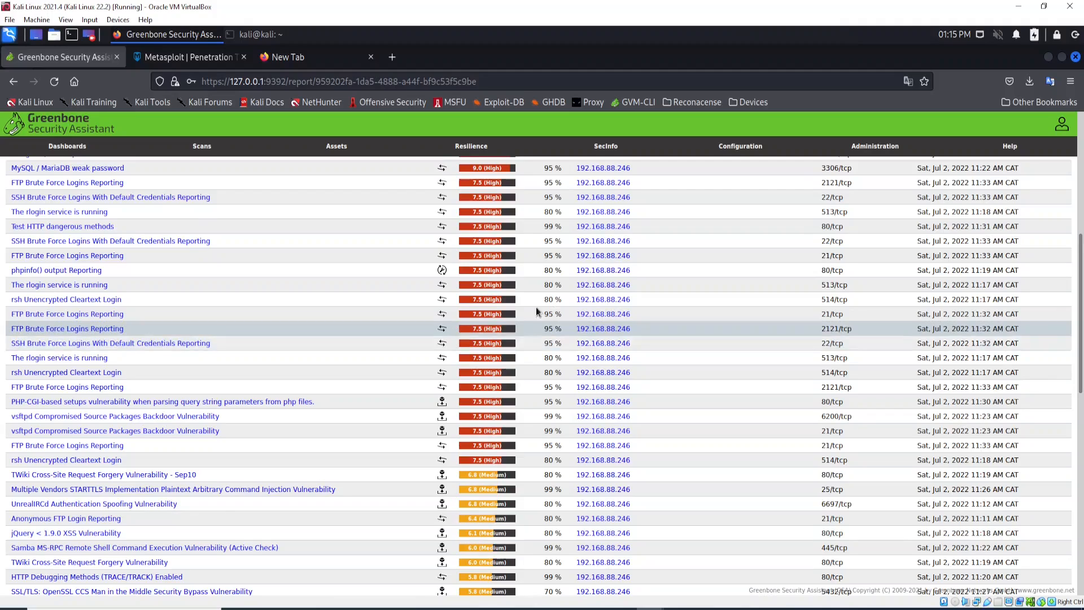
Expand the FTP Brute Force Logins Reporting result on 21/tcp and select the msfadmin credential
{"action": "scroll", "scroll_direction": "up", "scroll_amount": 3}
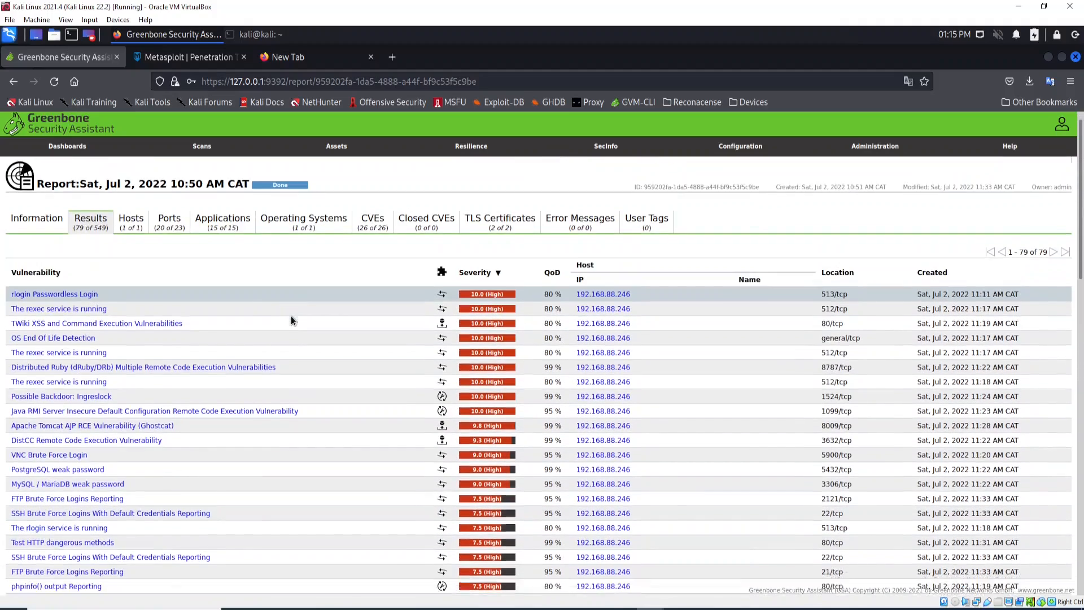
{"action": "scroll", "scroll_direction": "down", "scroll_amount": 3}
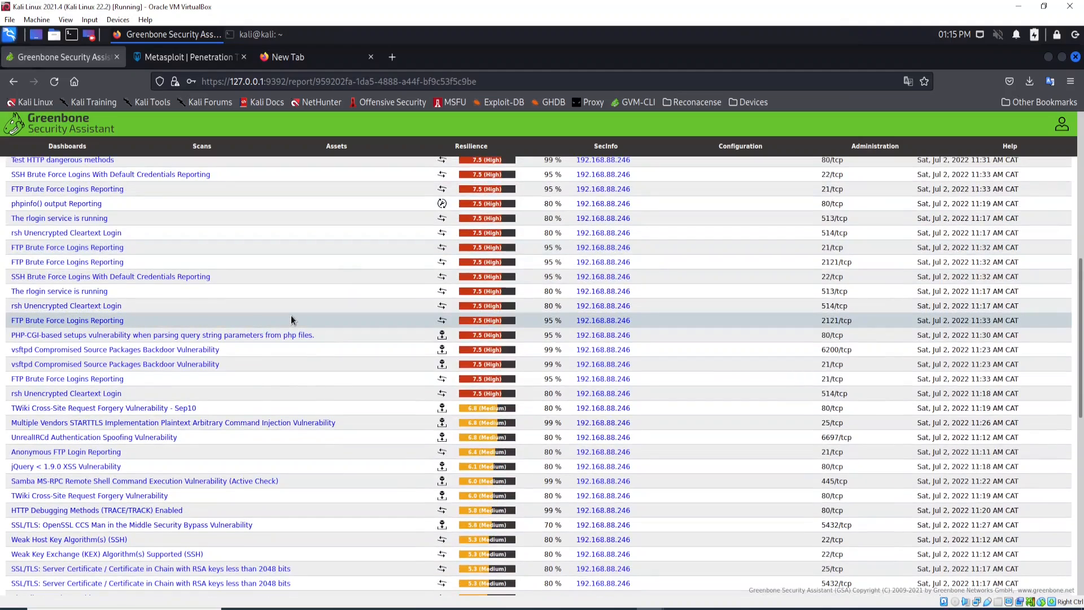
{"action": "scroll", "scroll_direction": "up", "scroll_amount": 3}
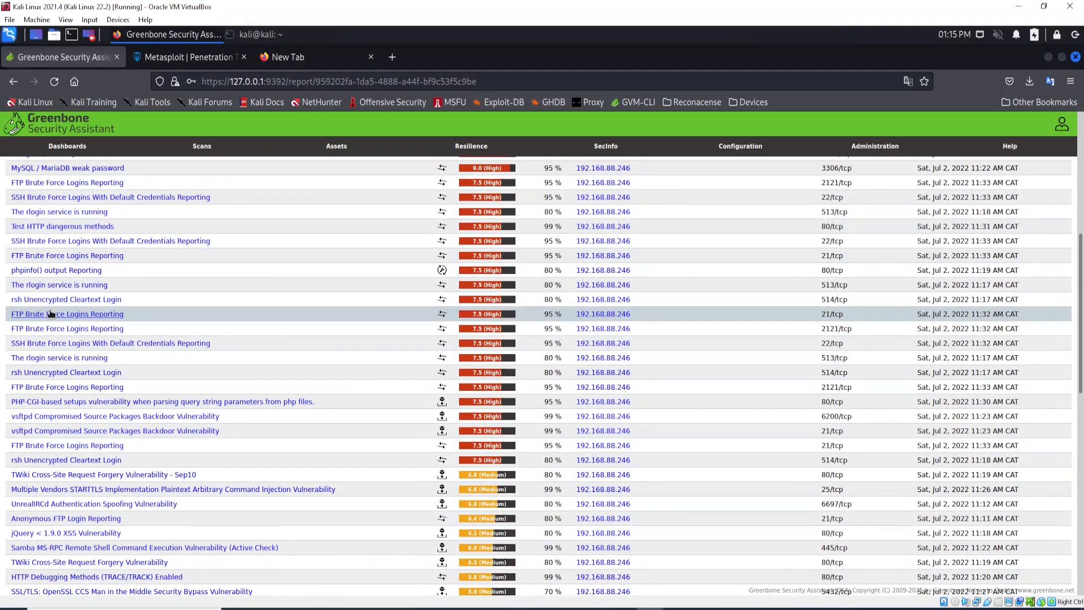
{"action": "mouse_move", "coordinate": [93, 321]}
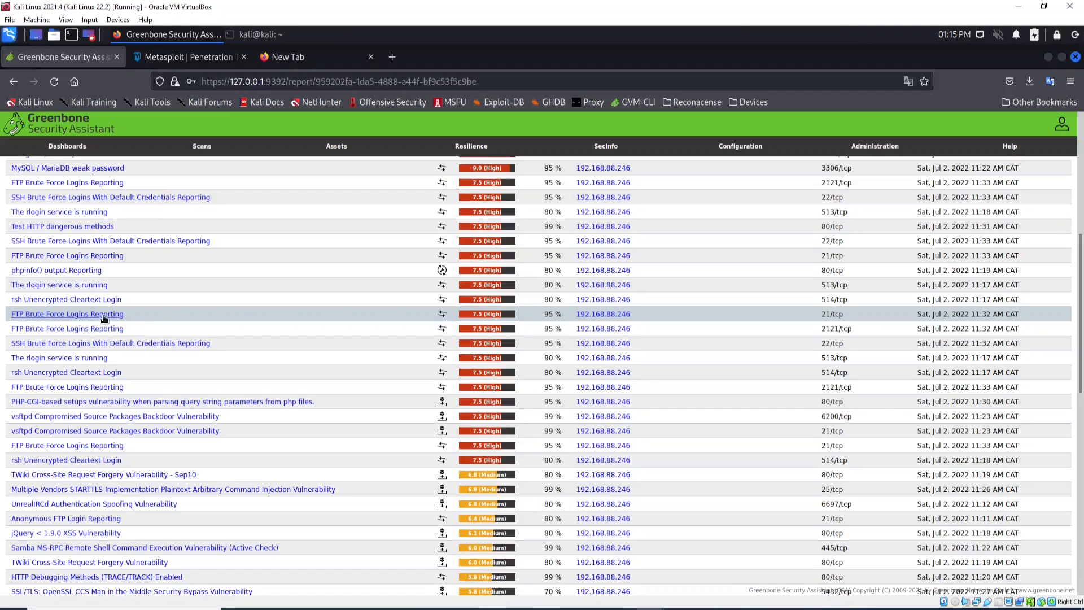
{"action": "left_click", "coordinate": [67, 313]}
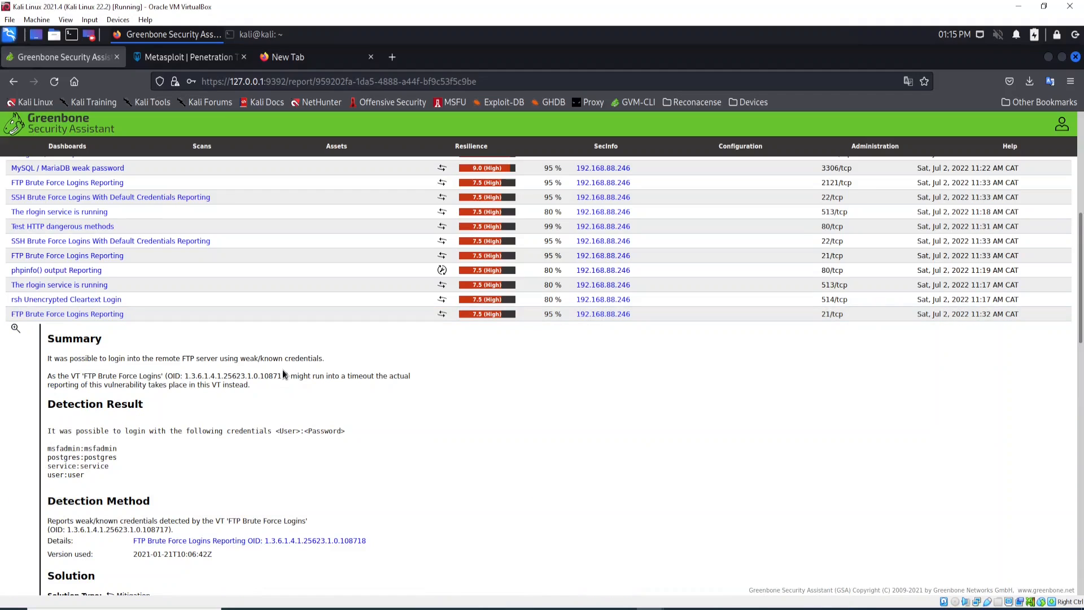
{"action": "scroll", "scroll_direction": "down", "scroll_amount": 3}
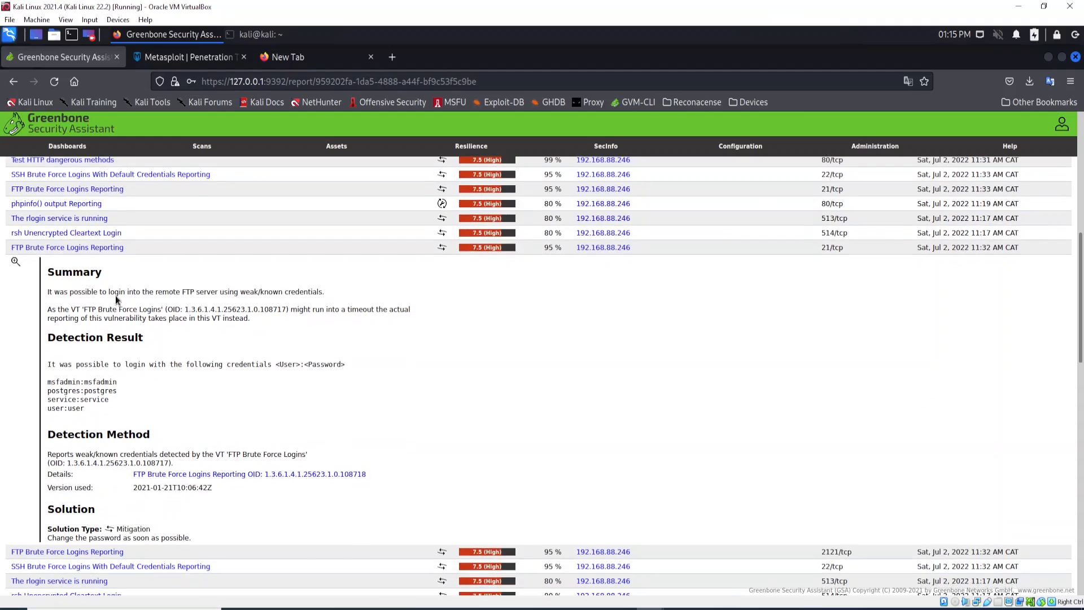
{"action": "scroll", "scroll_direction": "down", "scroll_amount": 3}
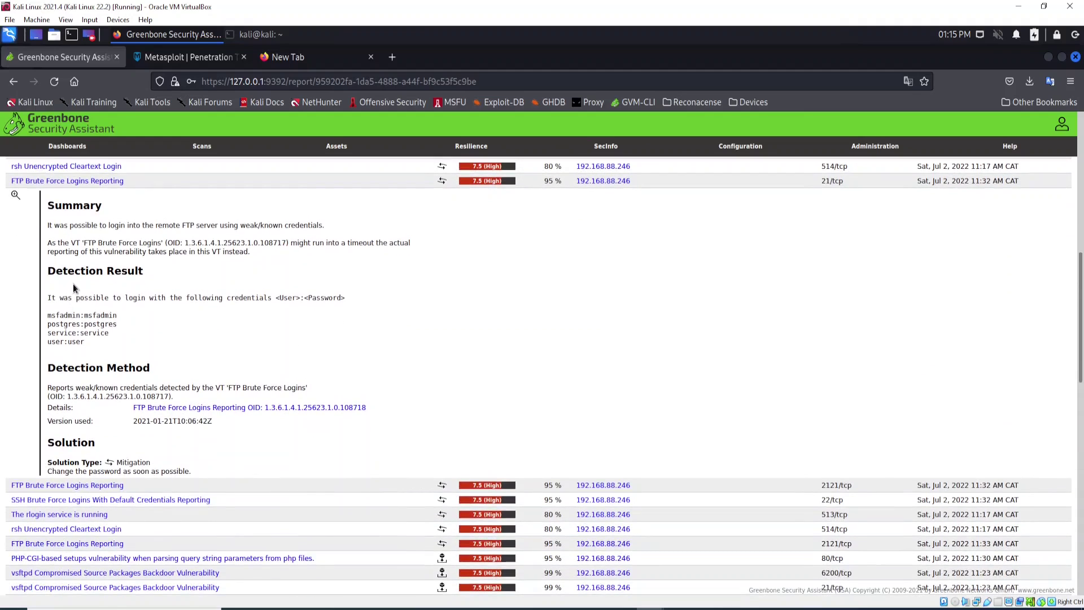
{"action": "mouse_move", "coordinate": [84, 312]}
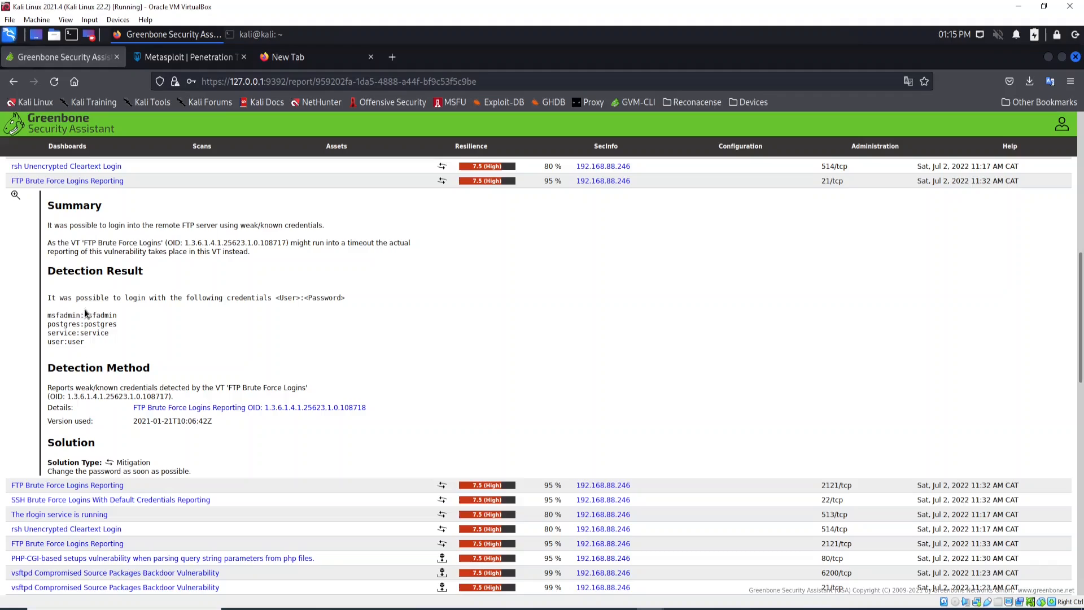
{"action": "mouse_move", "coordinate": [216, 311]}
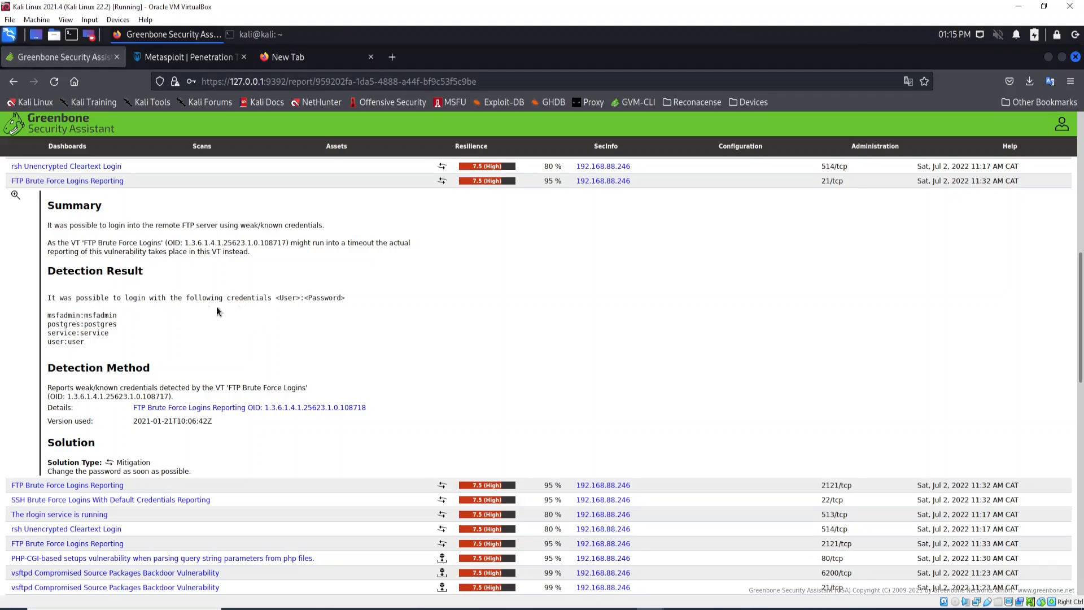
{"action": "mouse_move", "coordinate": [261, 306]}
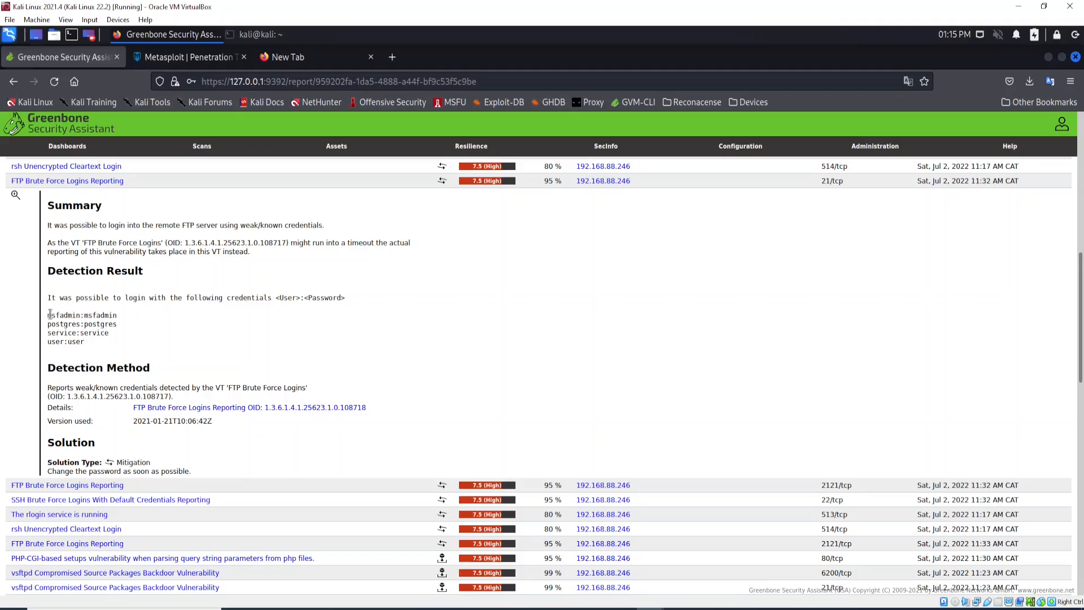
{"action": "double_click", "coordinate": [82, 315]}
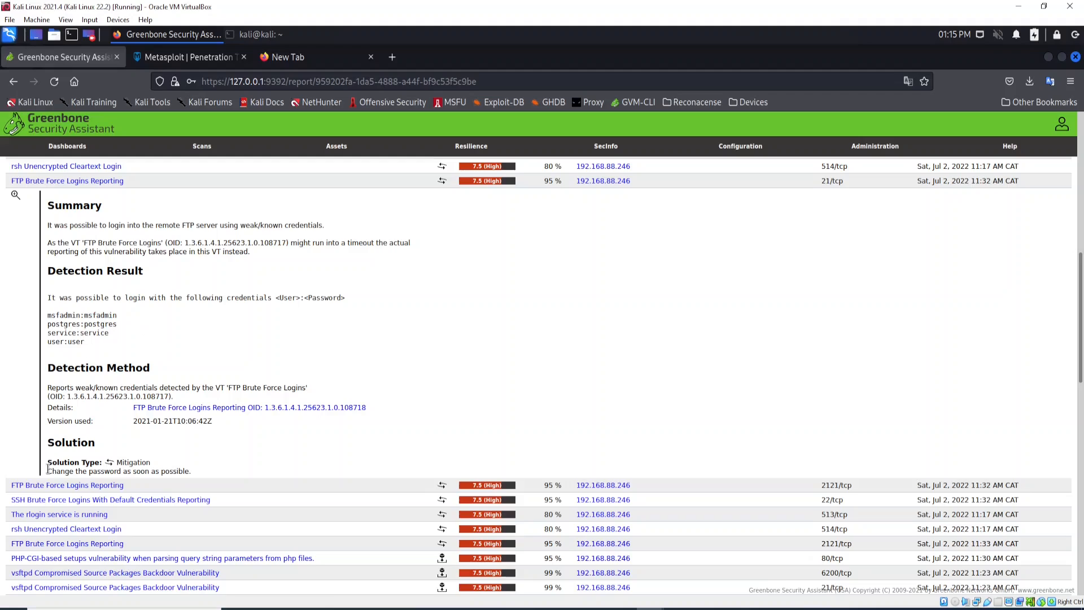
{"action": "mouse_move", "coordinate": [147, 480]}
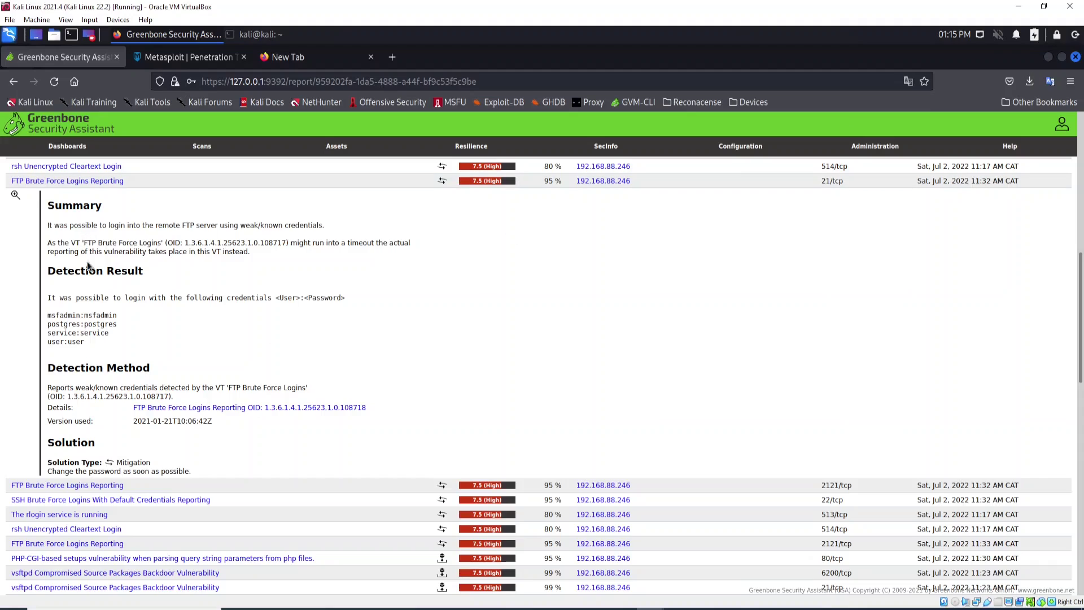
{"action": "mouse_move", "coordinate": [1047, 58]}
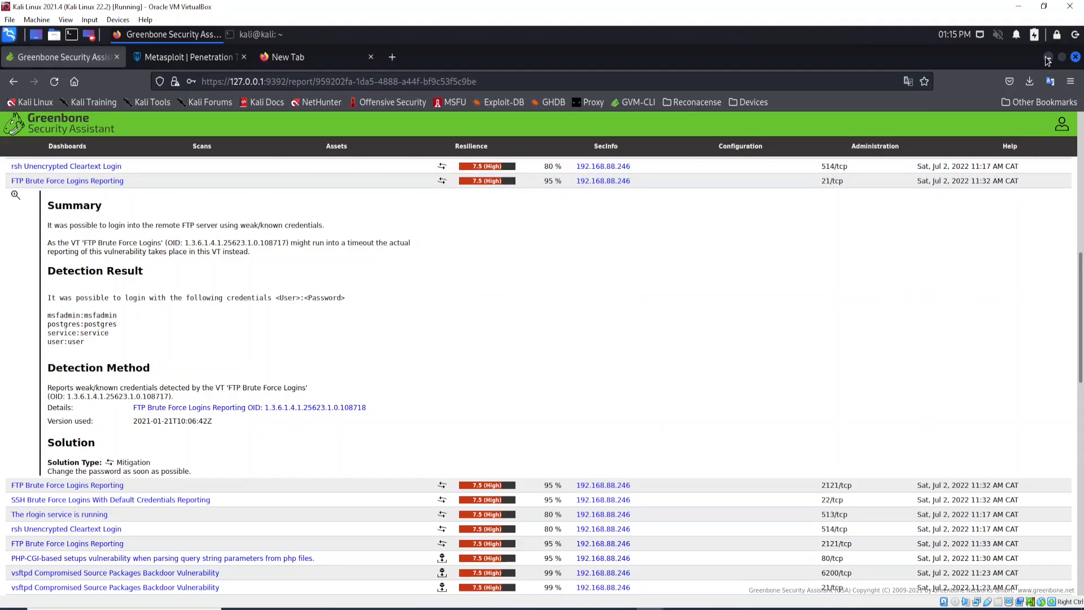
In the terminal, run 'sudo ftp 192.168.88.246' to connect to the vsFTPd server
{"action": "left_click", "coordinate": [259, 34]}
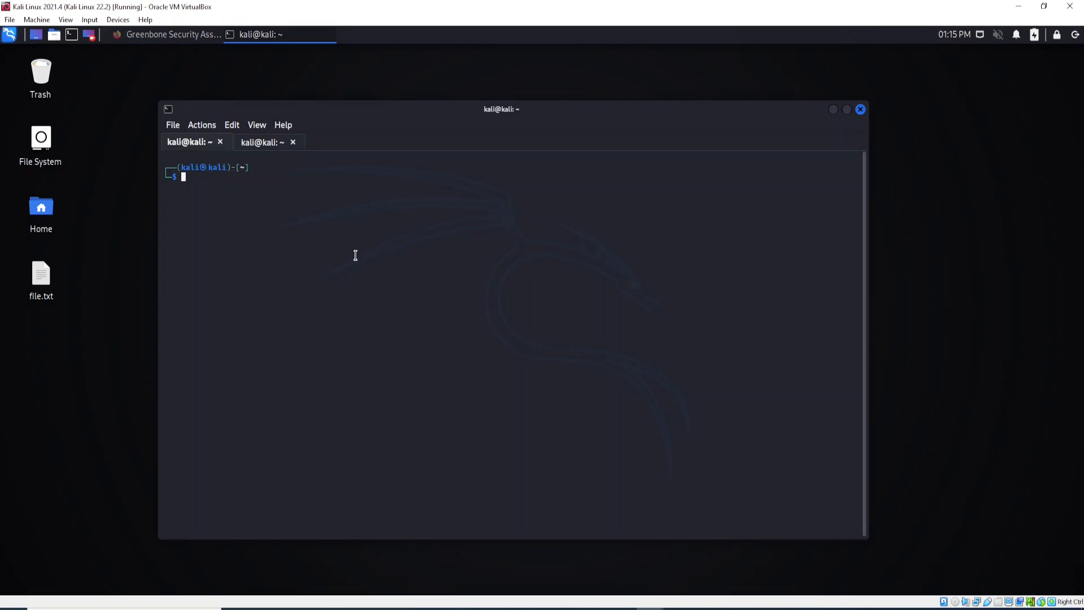
{"action": "type", "text": "ftp 192.168.88.246"}
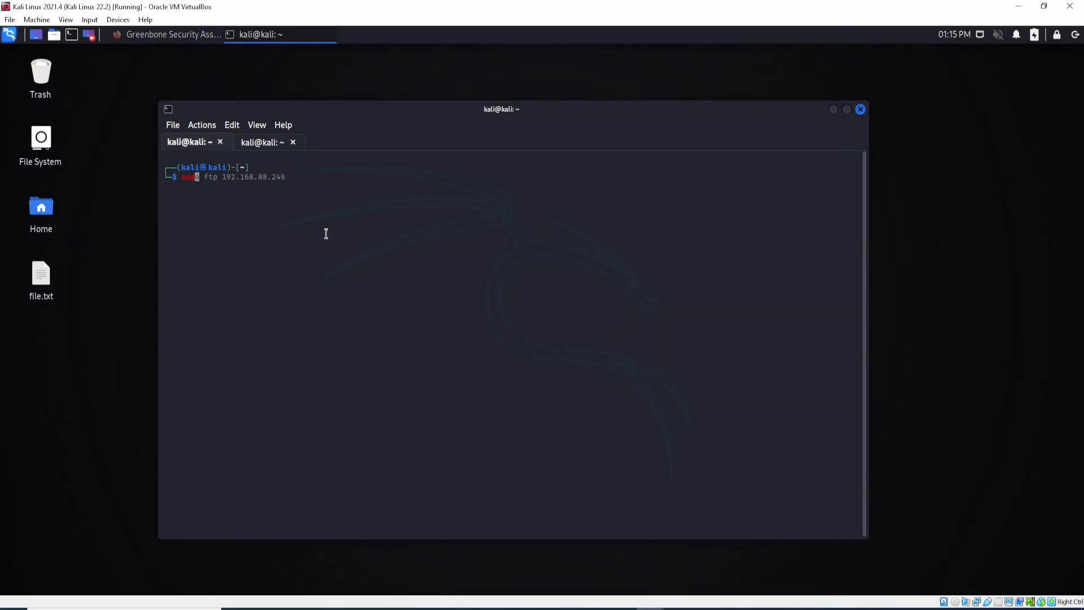
{"action": "type", "text": "sudo"}
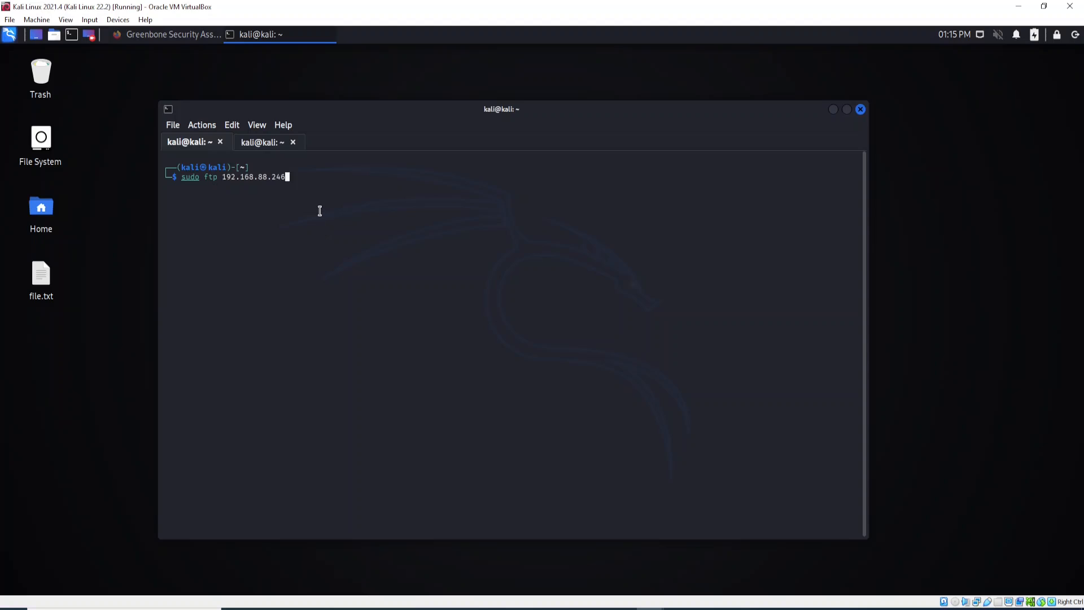
{"action": "mouse_move", "coordinate": [354, 219]}
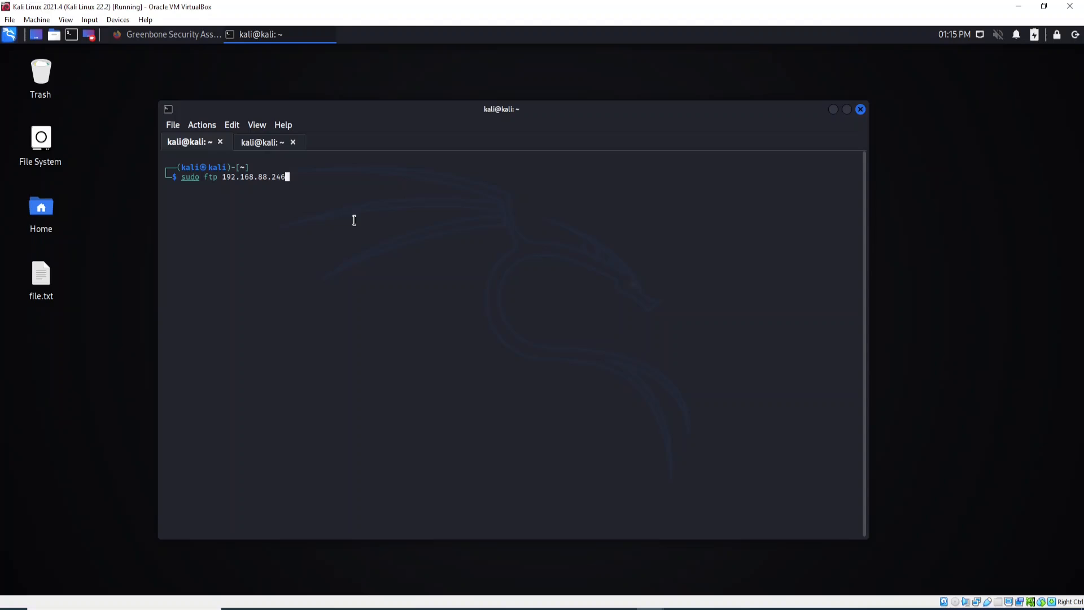
{"action": "key", "text": "Return"}
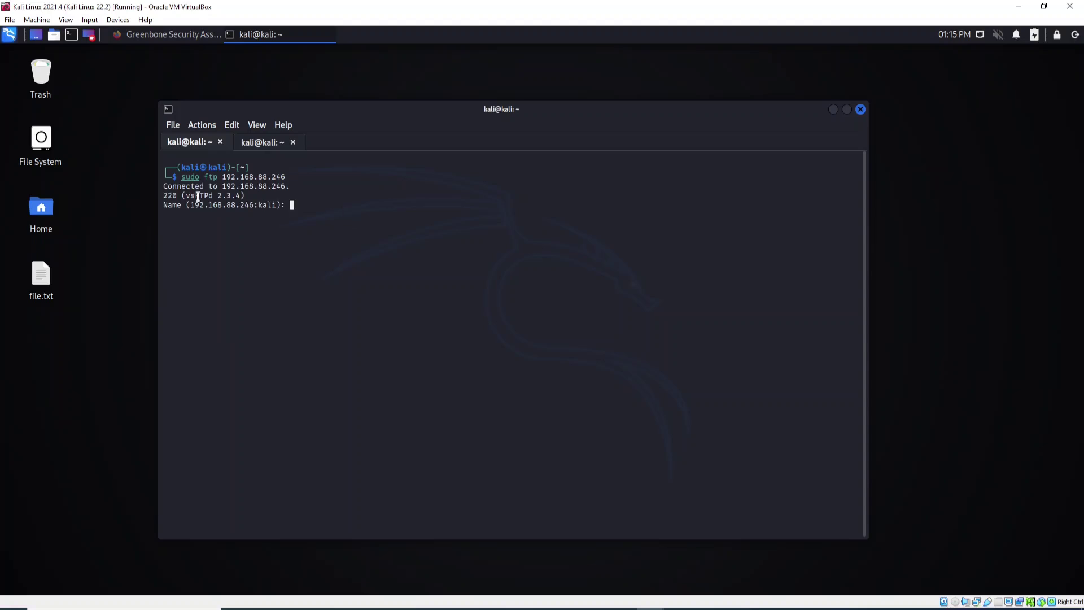
{"action": "mouse_move", "coordinate": [341, 217]}
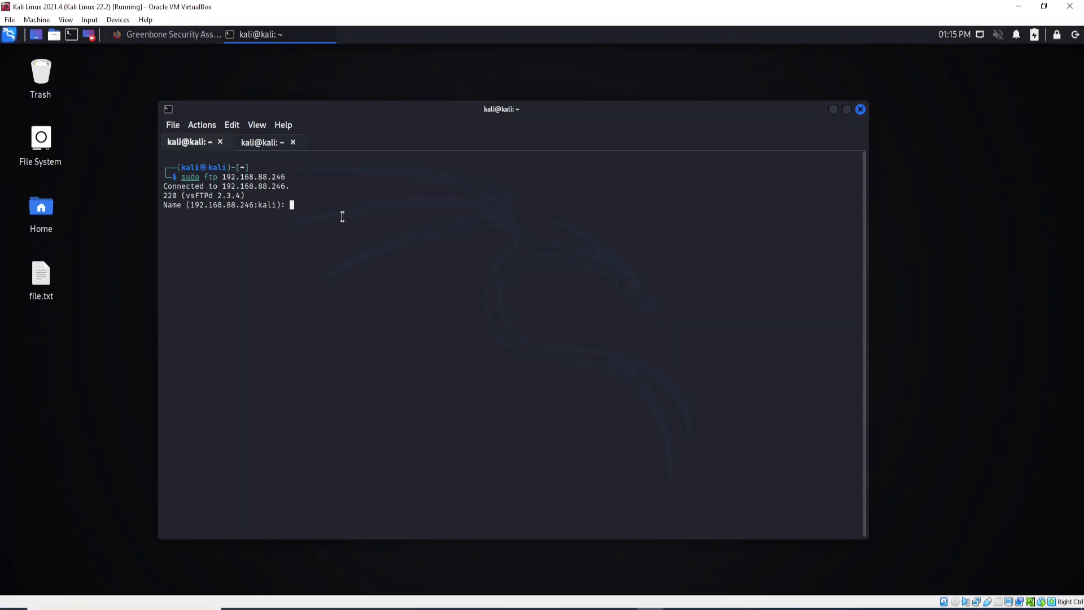
{"action": "mouse_move", "coordinate": [238, 125]}
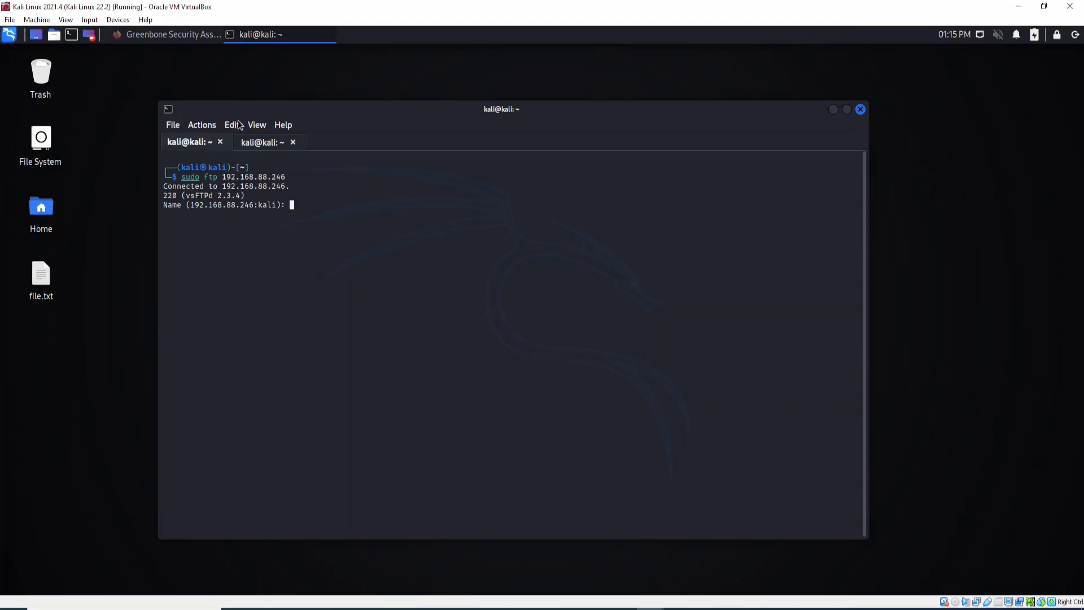
Check the Greenbone report again, then enter msfadmin at the FTP Name prompt
{"action": "left_click", "coordinate": [166, 34]}
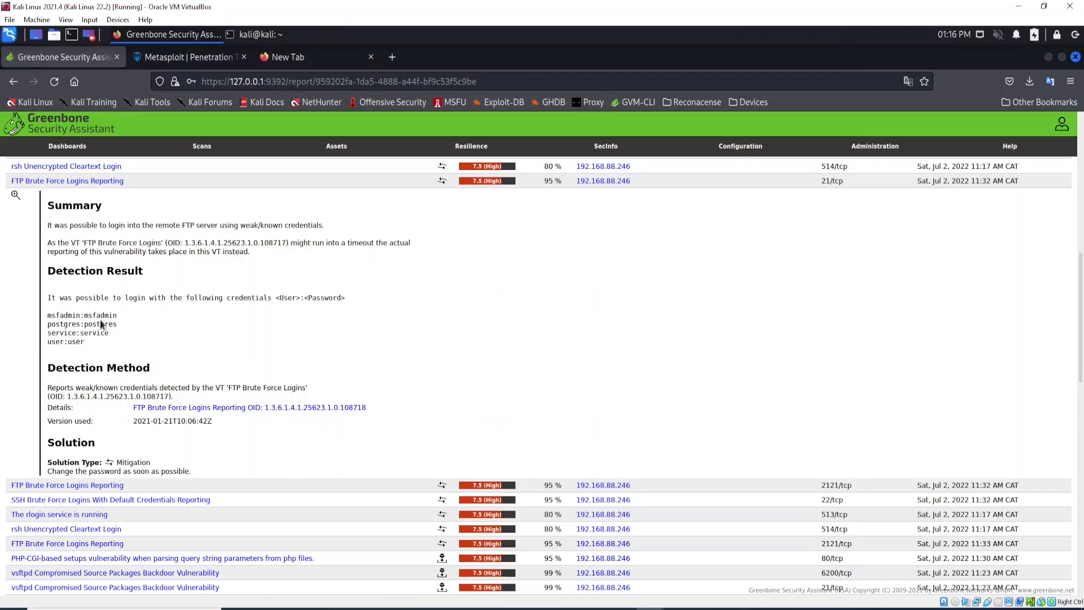
{"action": "left_click", "coordinate": [201, 145]}
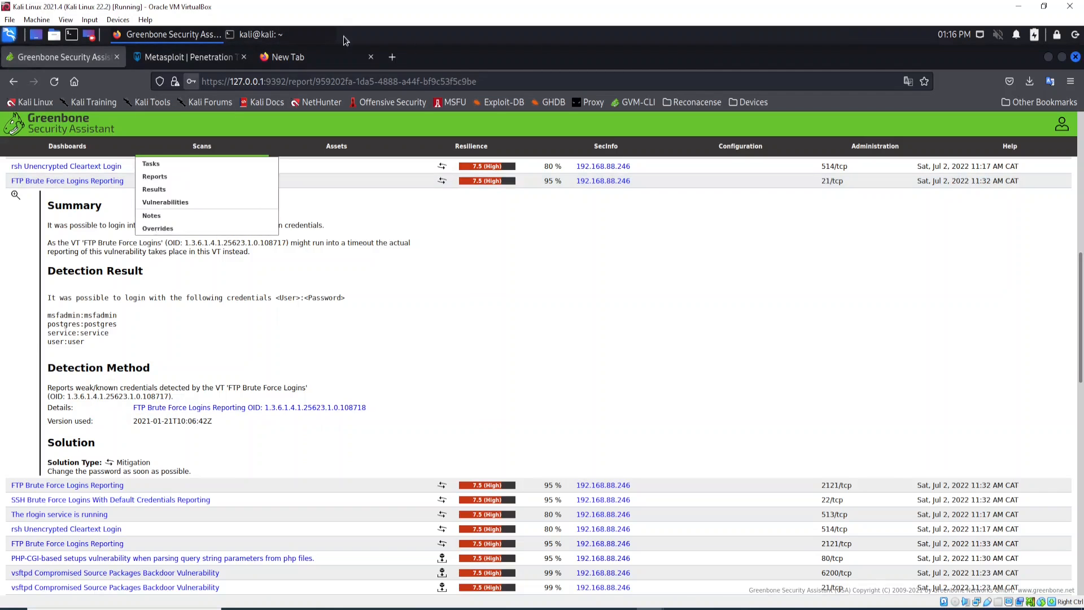
{"action": "left_click", "coordinate": [256, 33]}
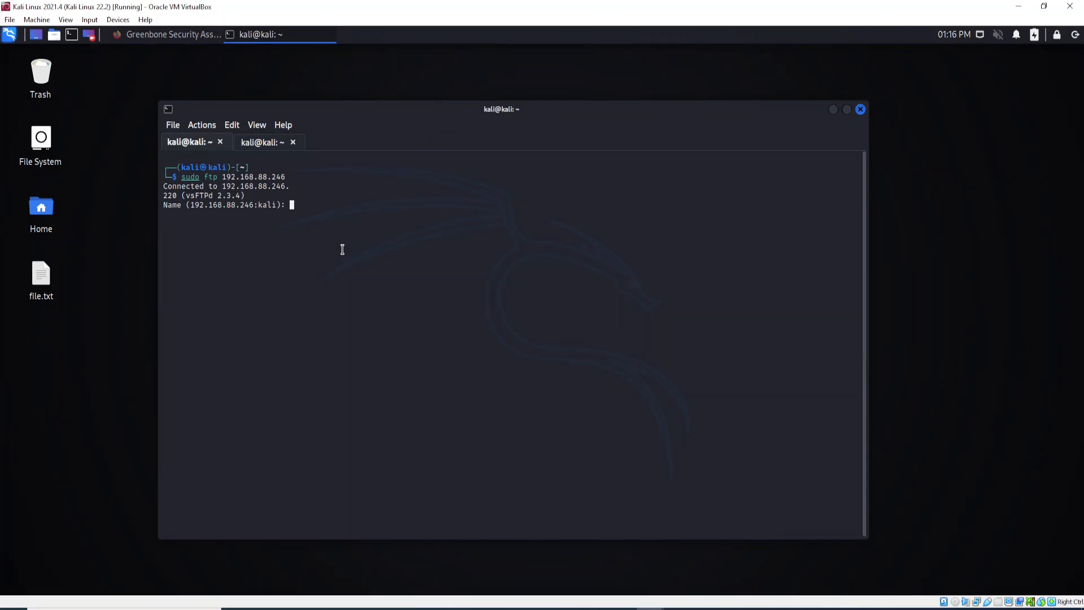
{"action": "type", "text": "msfadmin"}
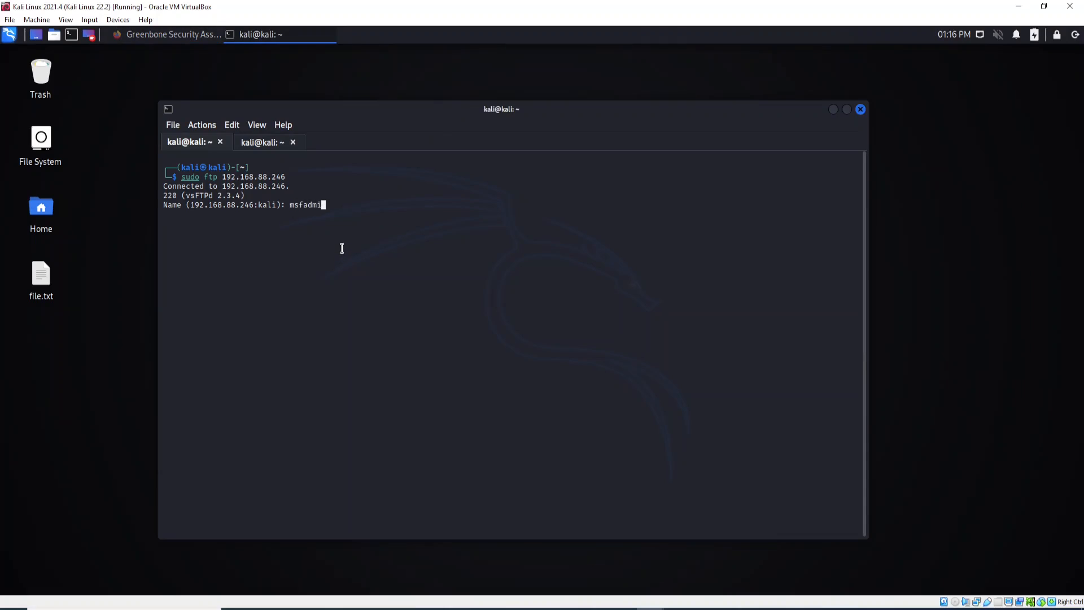
Log into FTP as msfadmin with its password, then quit the session with exit
{"action": "key", "text": "Return"}
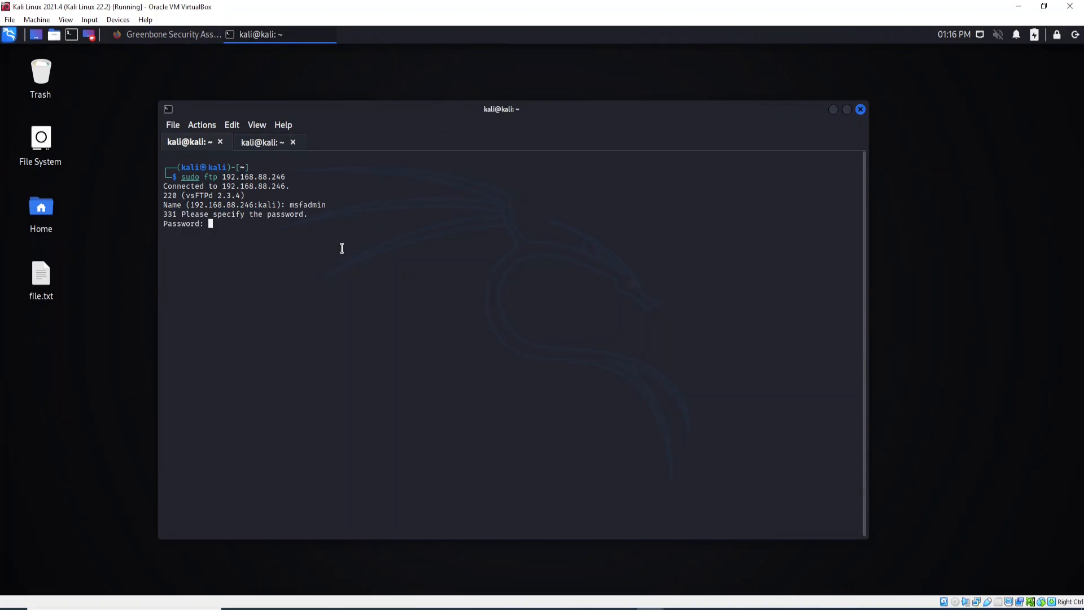
{"action": "key", "text": "Return"}
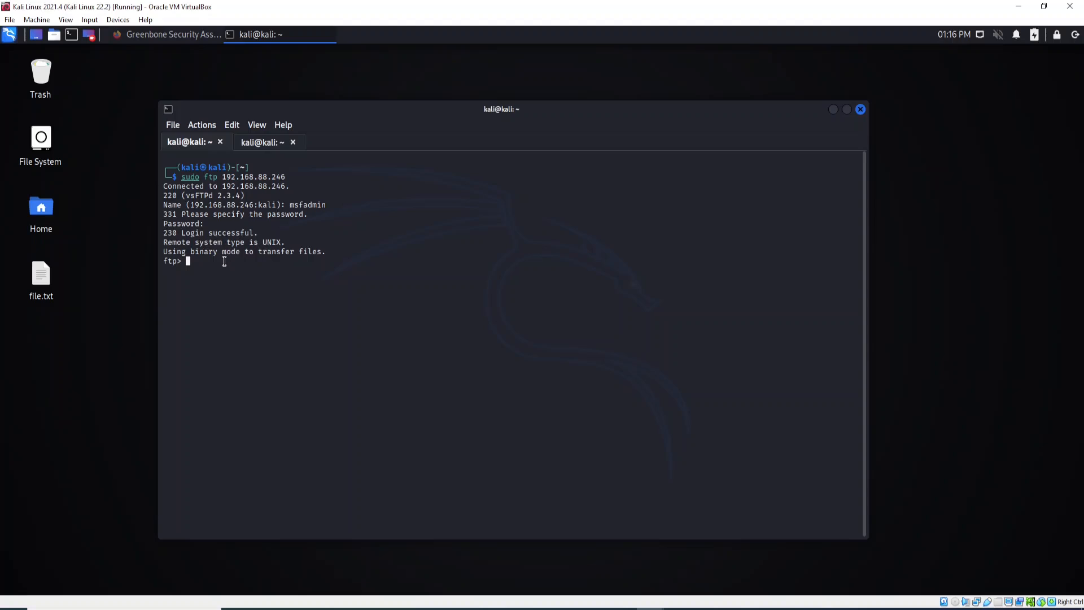
{"action": "mouse_move", "coordinate": [271, 262]}
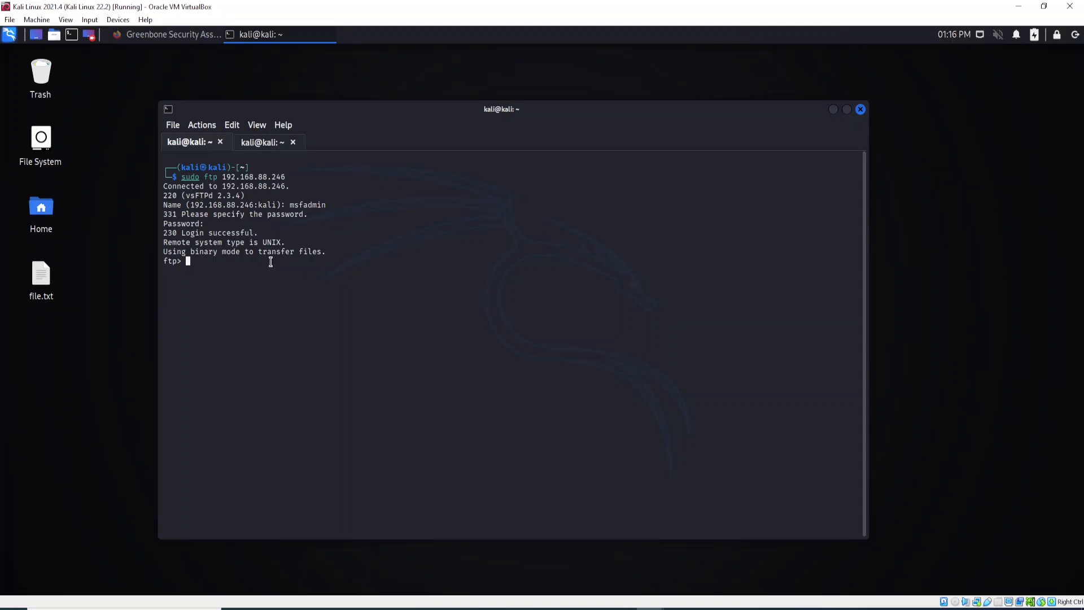
{"action": "mouse_move", "coordinate": [255, 283]}
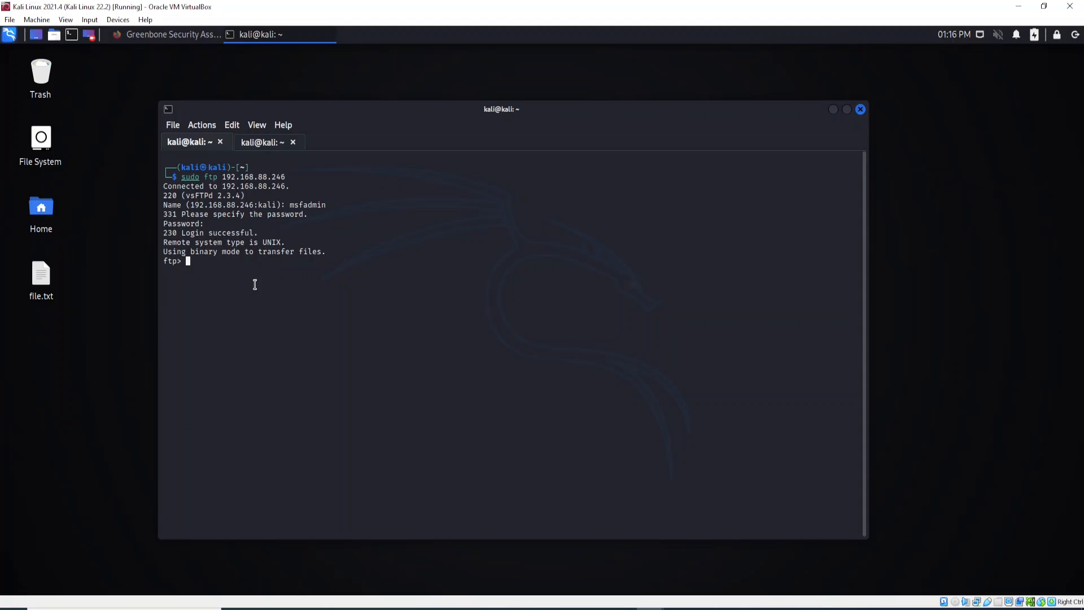
{"action": "mouse_move", "coordinate": [262, 264]}
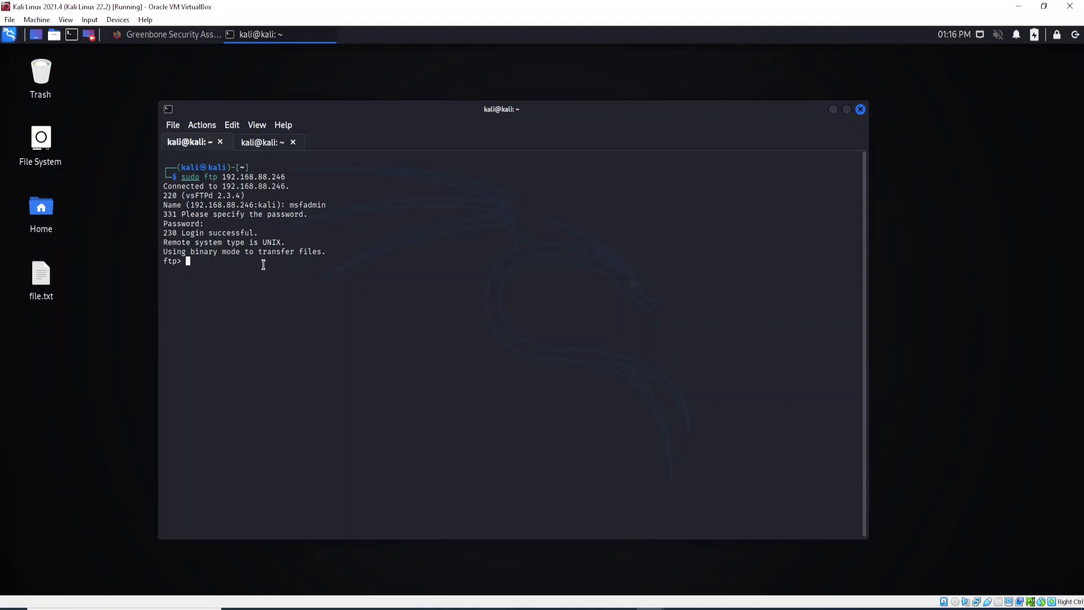
{"action": "mouse_move", "coordinate": [317, 295]}
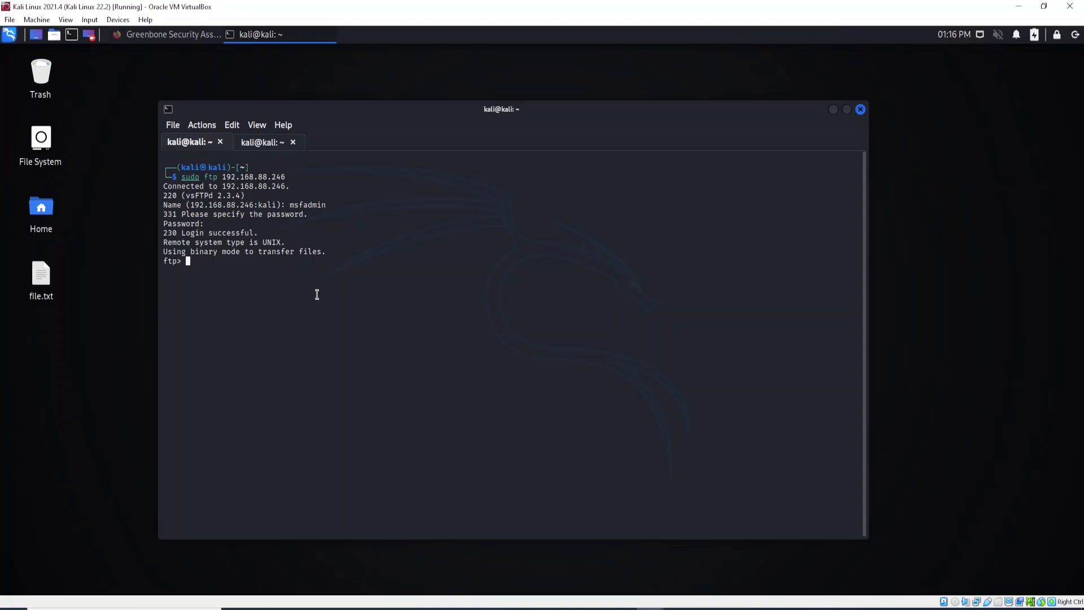
{"action": "type", "text": "exit"}
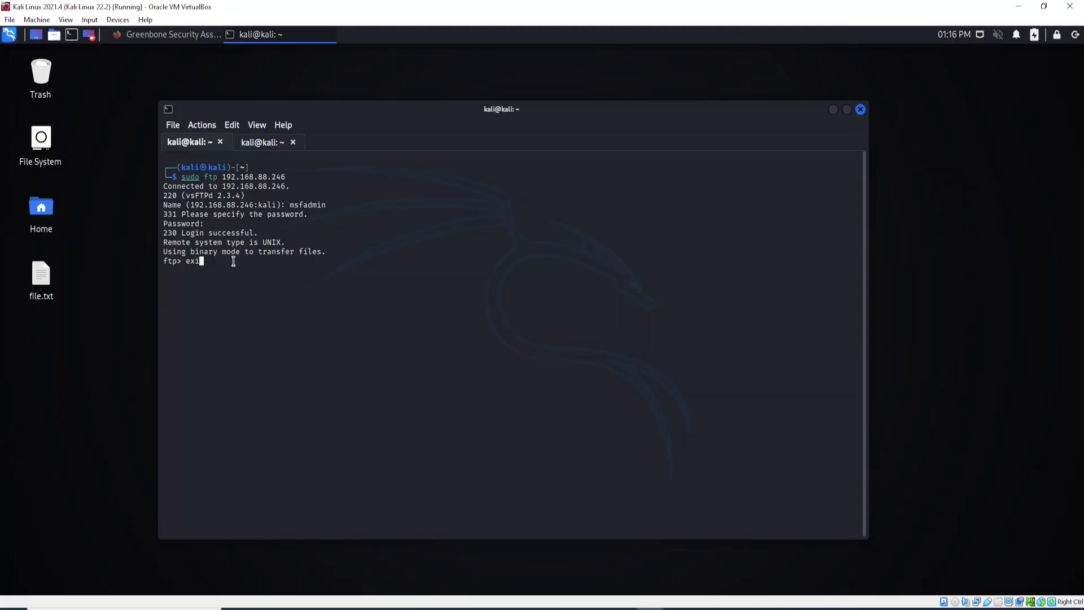
{"action": "mouse_move", "coordinate": [192, 175]}
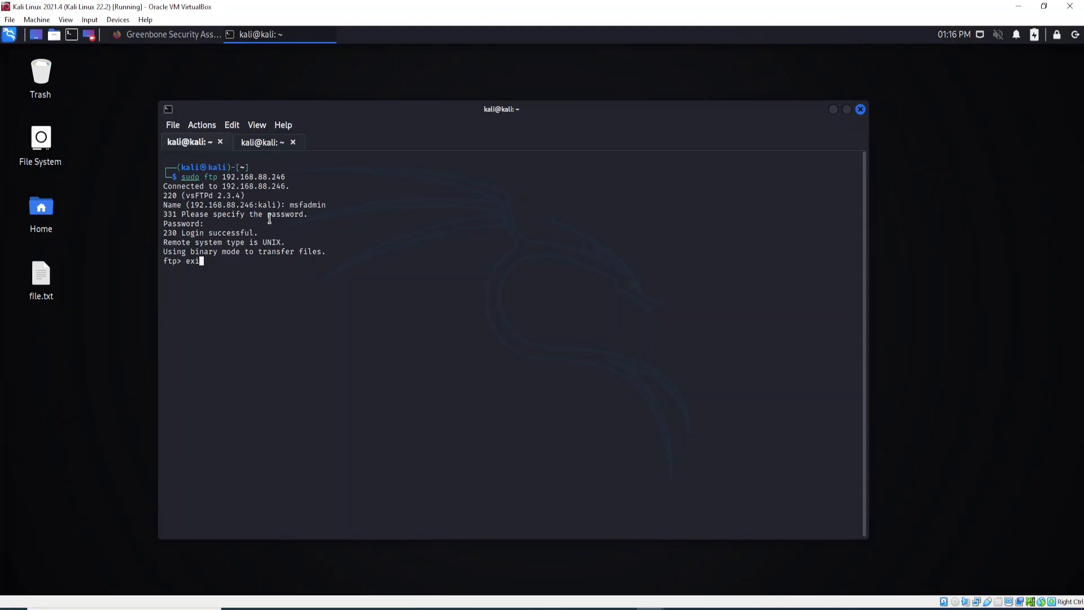
{"action": "mouse_move", "coordinate": [328, 240]}
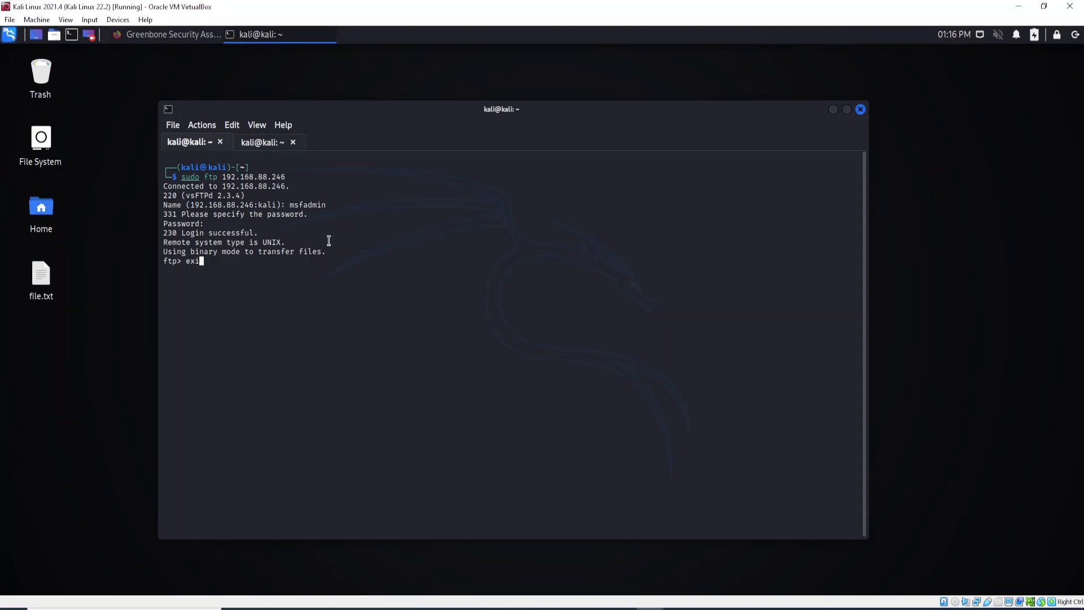
{"action": "mouse_move", "coordinate": [308, 256]}
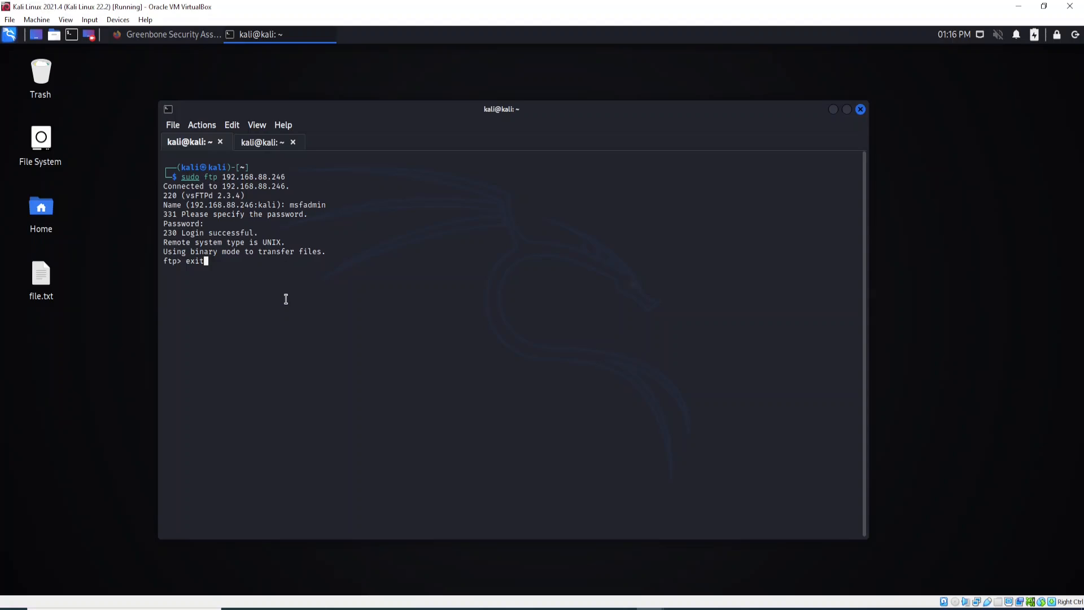
{"action": "key", "text": "Return"}
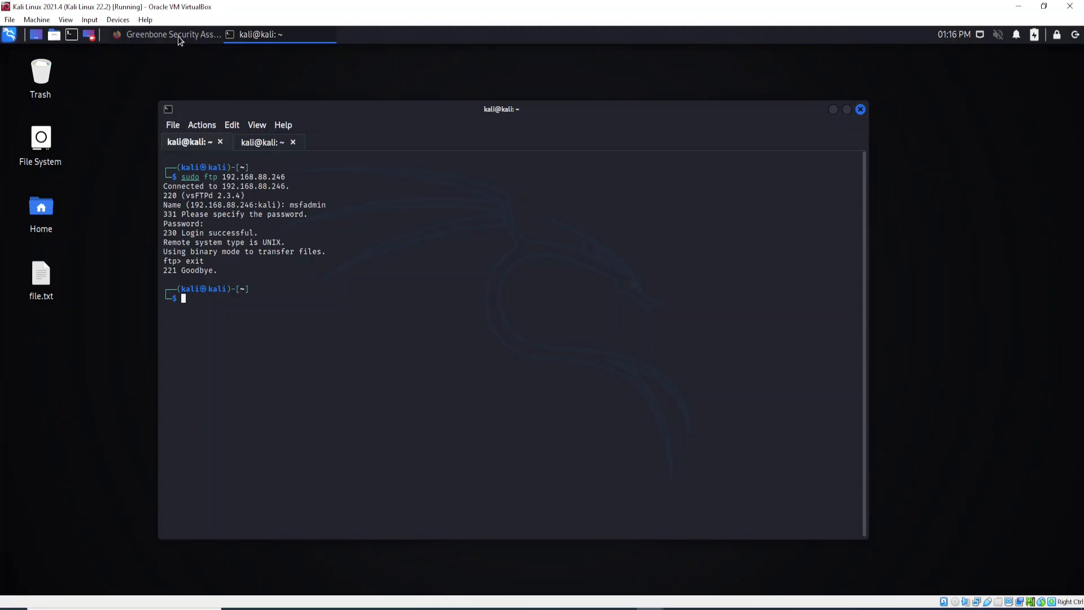
Return to the Greenbone report and collapse the FTP Brute Force Logins Reporting details
{"action": "left_click", "coordinate": [172, 34]}
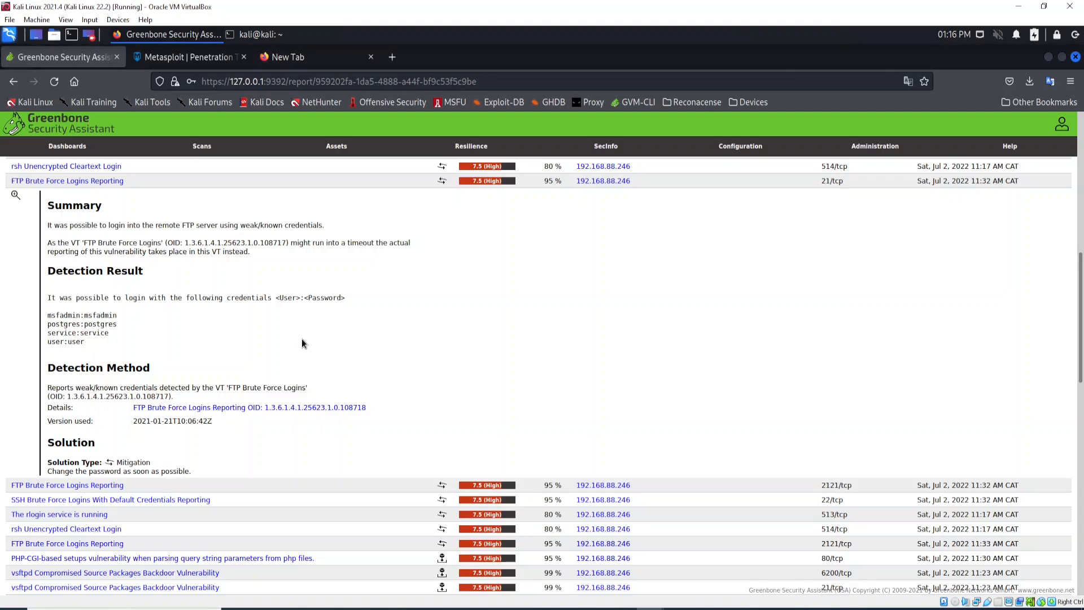
{"action": "mouse_move", "coordinate": [270, 252]}
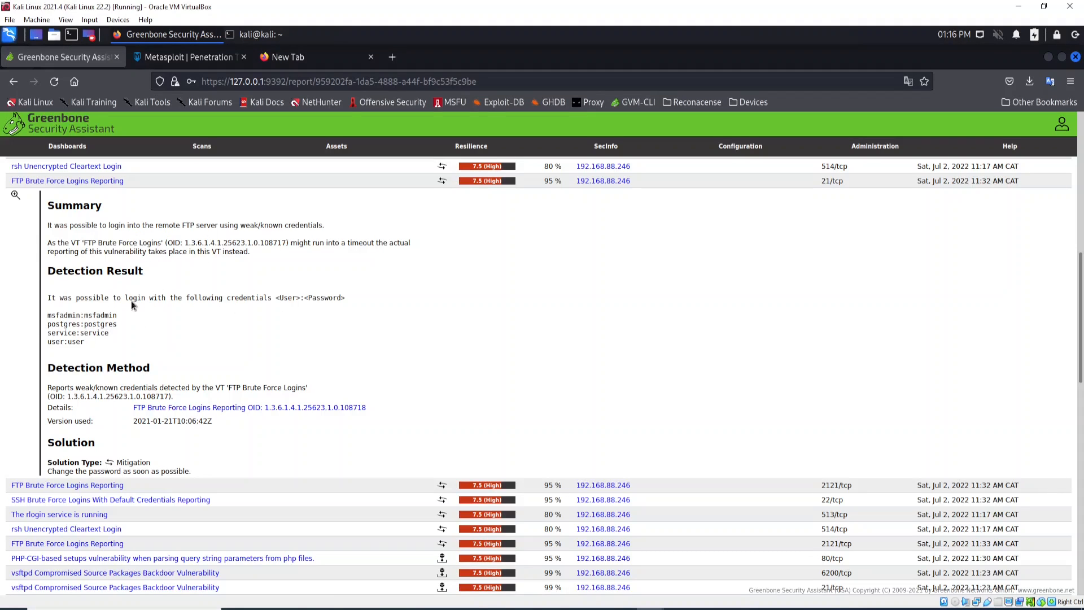
{"action": "mouse_move", "coordinate": [70, 324]}
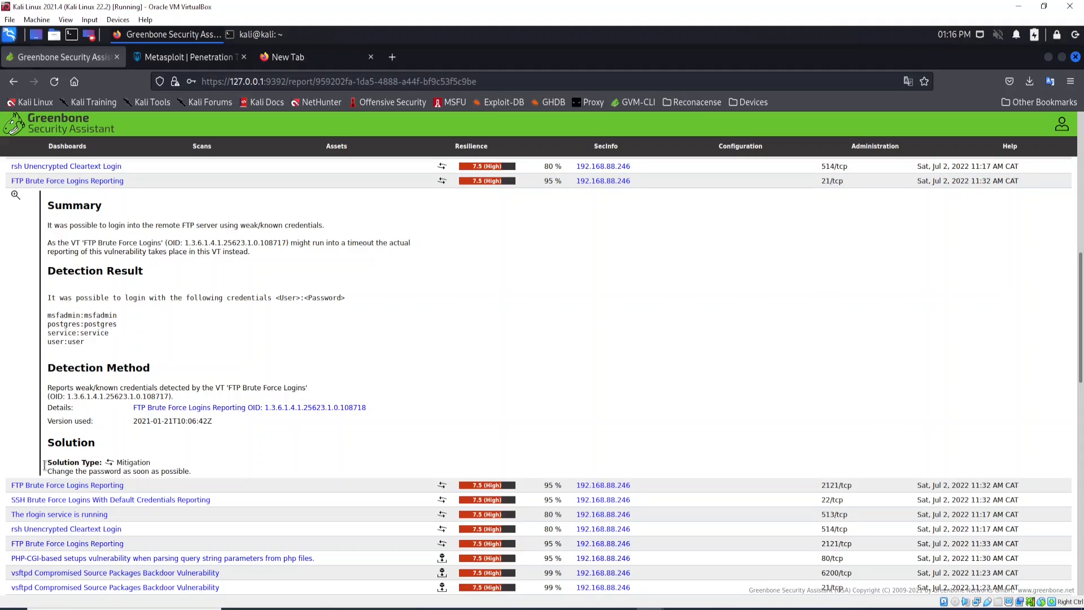
{"action": "scroll", "scroll_direction": "up", "scroll_amount": 3}
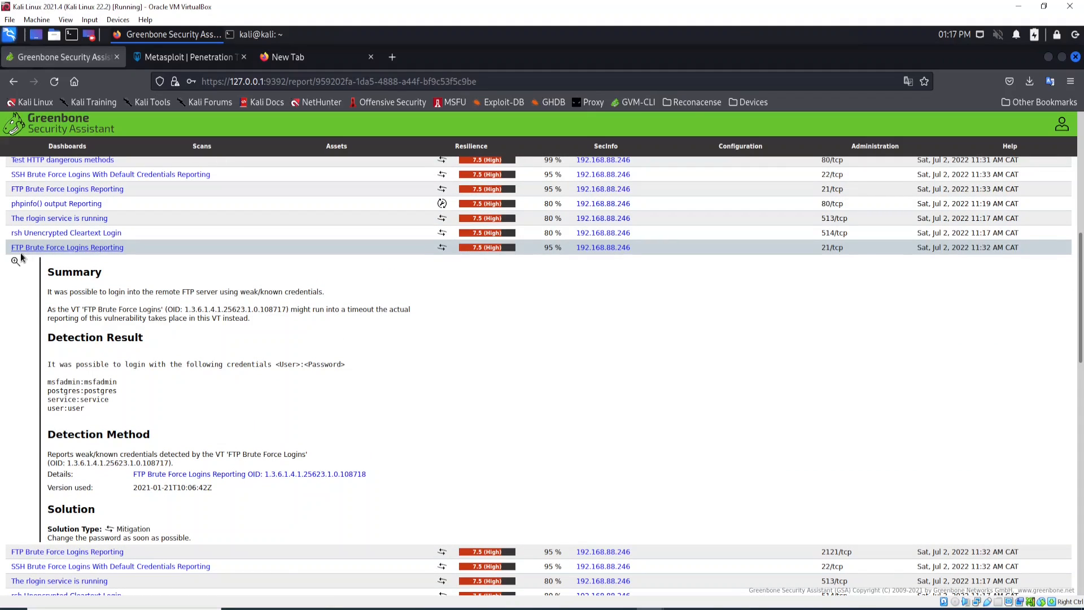
{"action": "left_click", "coordinate": [67, 247]}
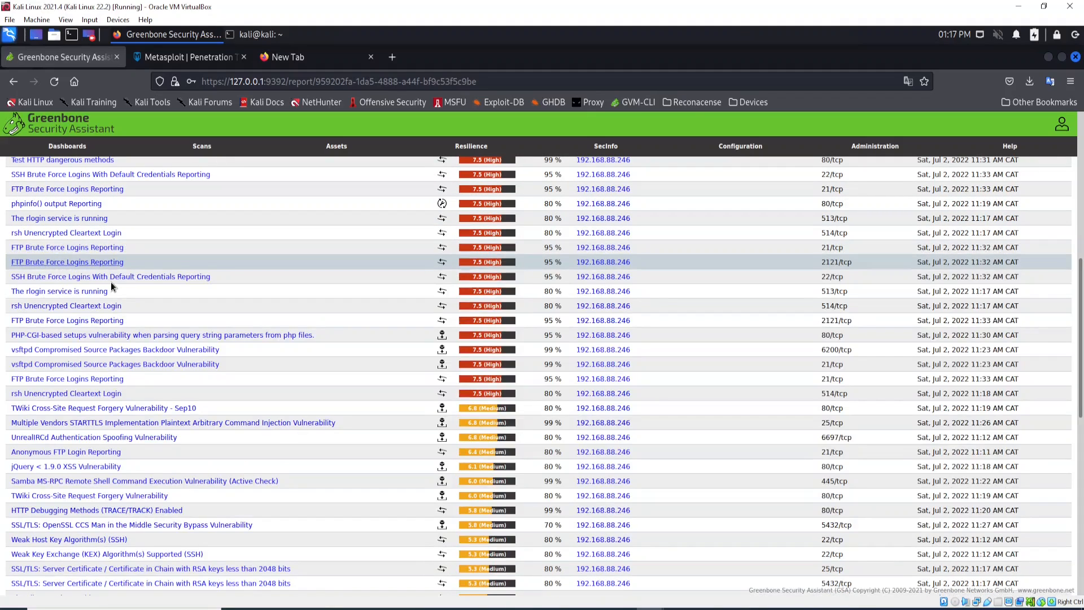
{"action": "scroll", "scroll_direction": "down", "scroll_amount": 3}
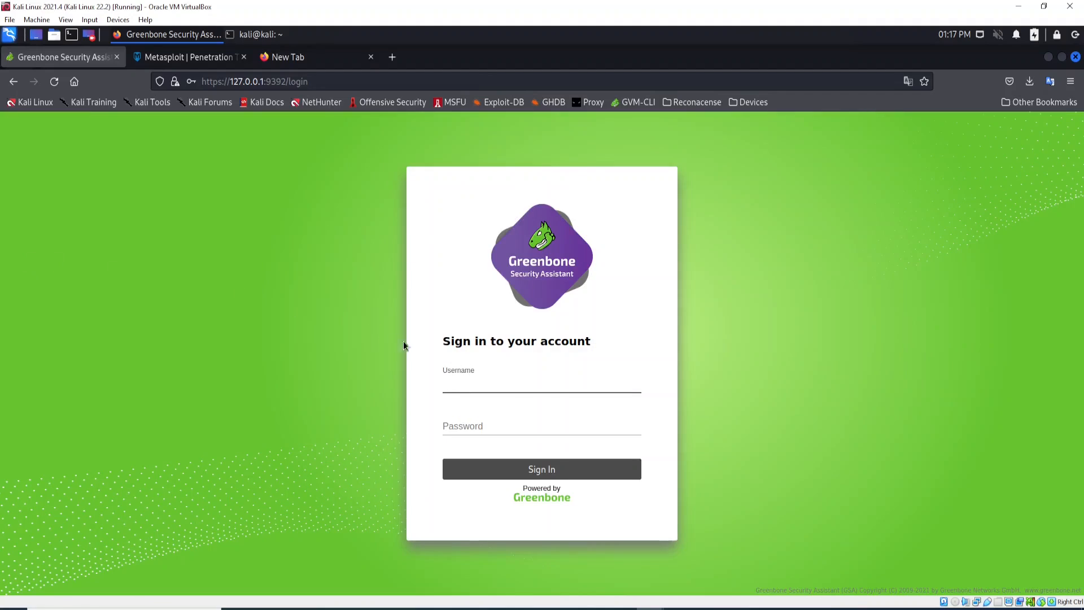
Sign back in as admin and expand the Anonymous FTP Login Reporting result
{"action": "type", "text": "admin"}
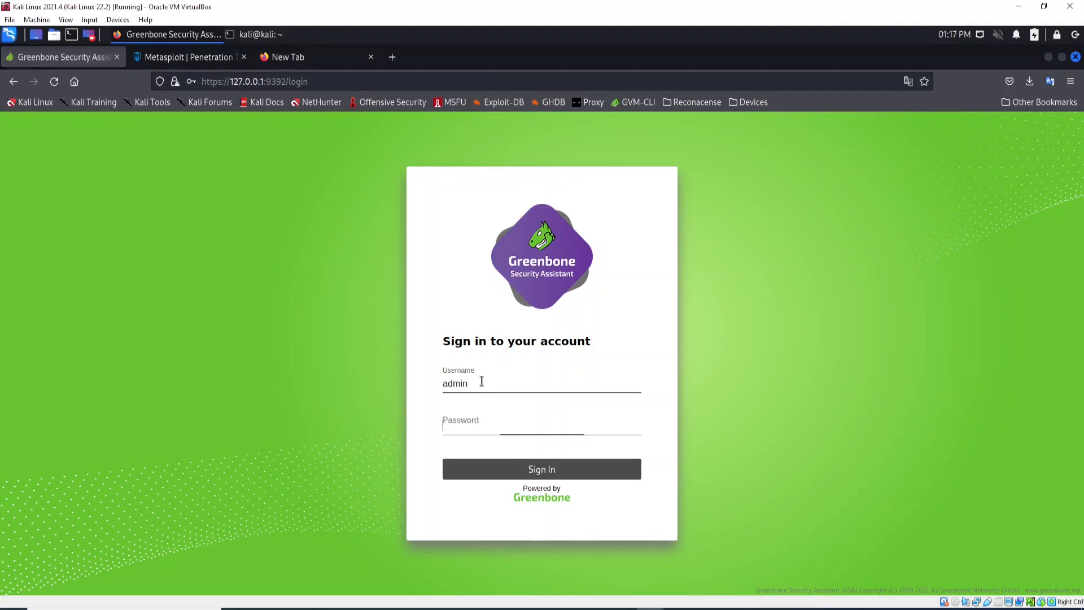
{"action": "left_click", "coordinate": [541, 468]}
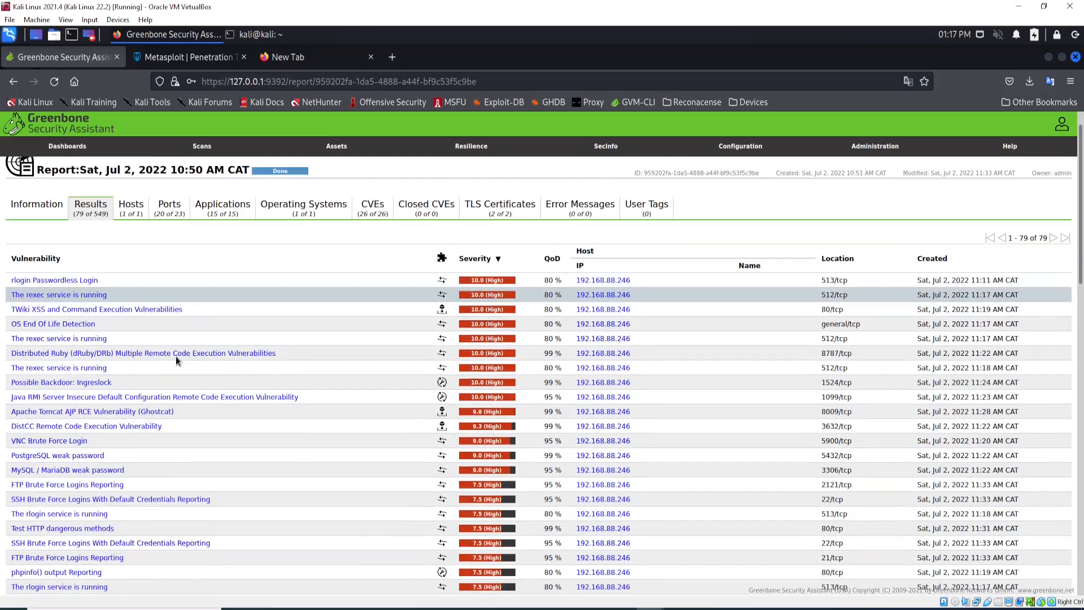
{"action": "scroll", "scroll_direction": "down", "scroll_amount": 3}
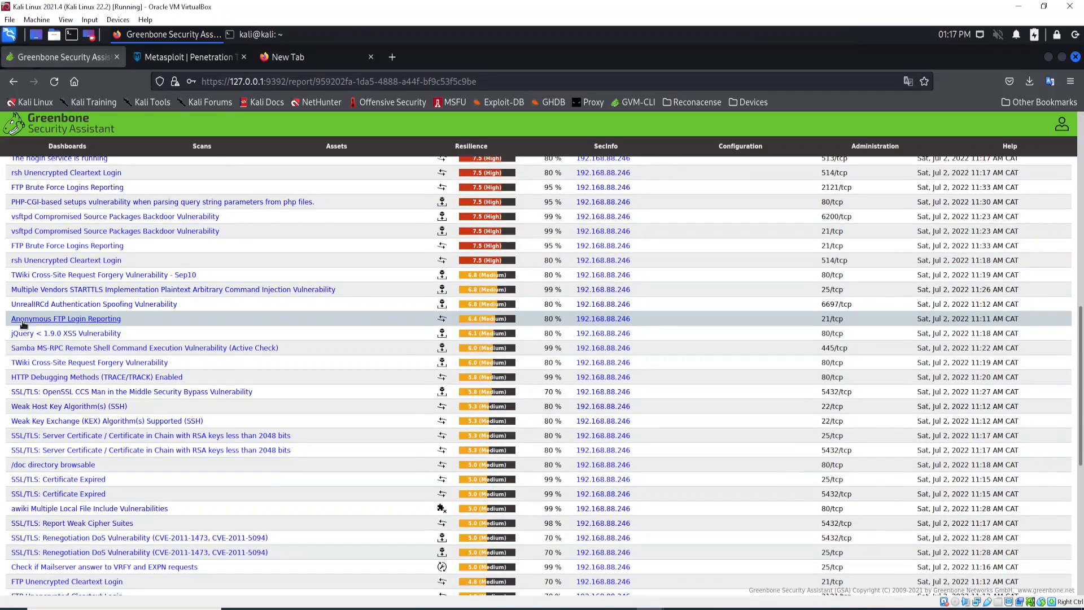
{"action": "mouse_move", "coordinate": [302, 354]}
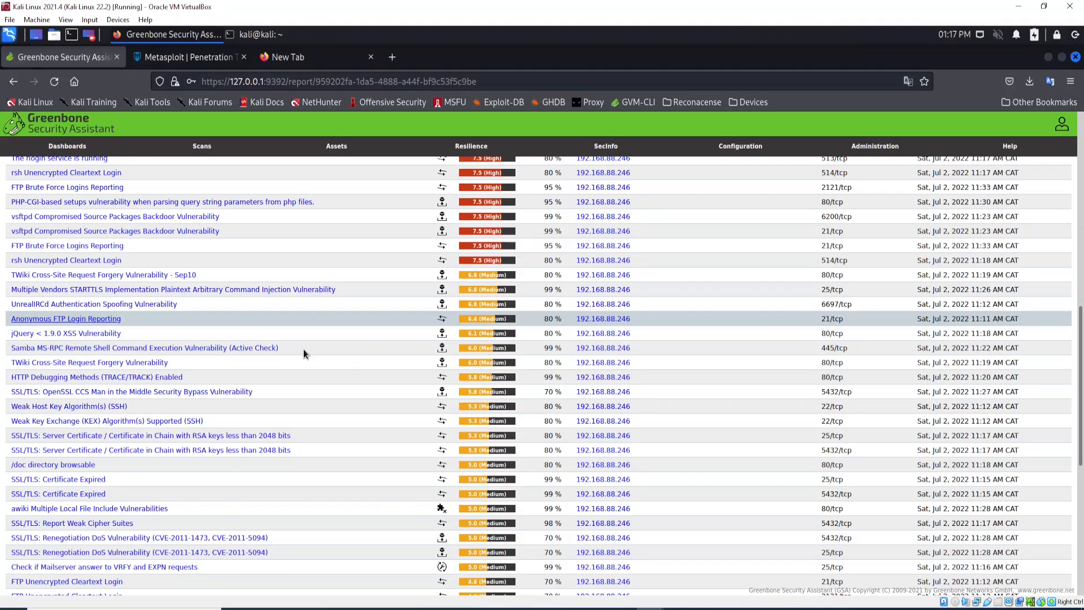
{"action": "left_click", "coordinate": [66, 318]}
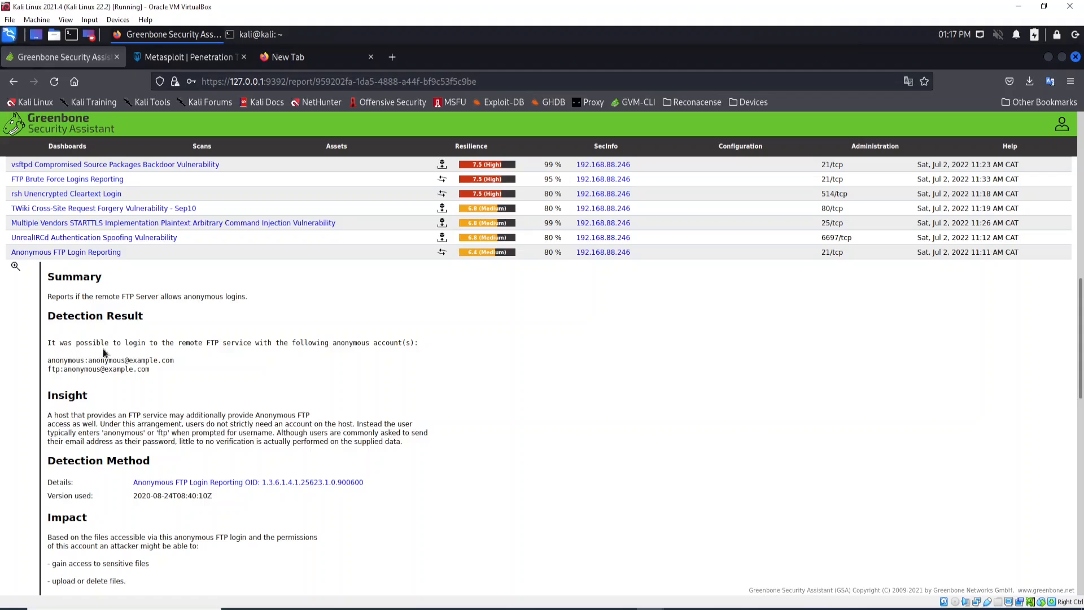
{"action": "mouse_move", "coordinate": [254, 354]}
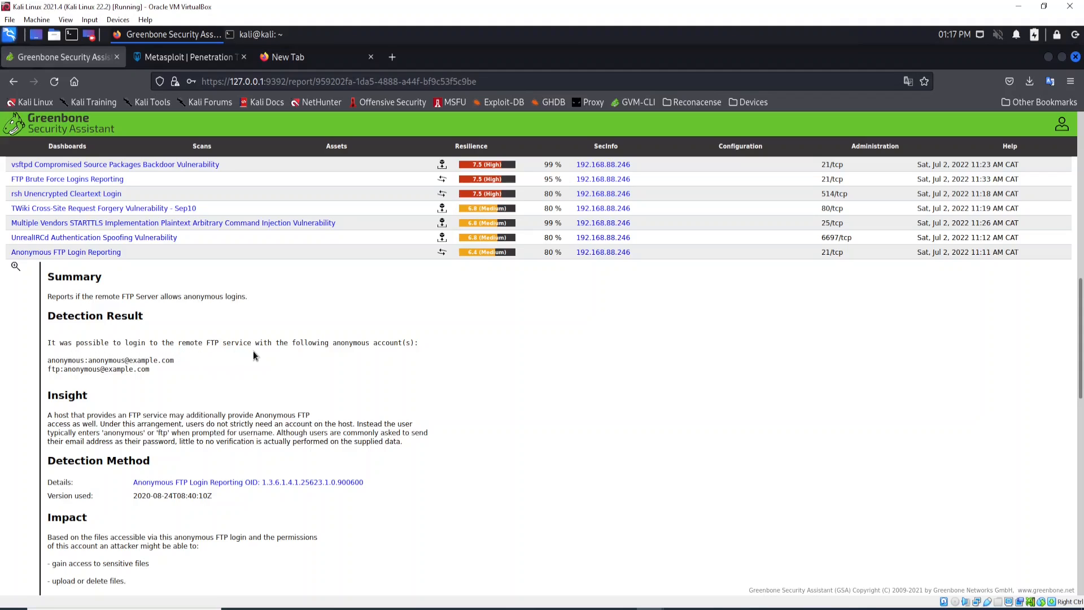
{"action": "mouse_move", "coordinate": [454, 369]}
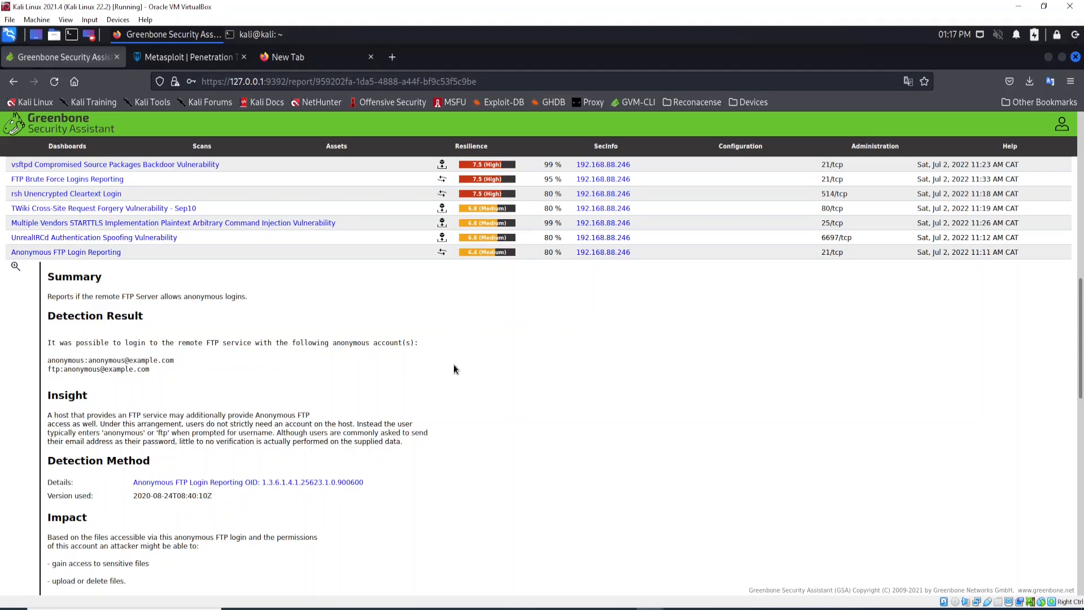
{"action": "mouse_move", "coordinate": [160, 377]}
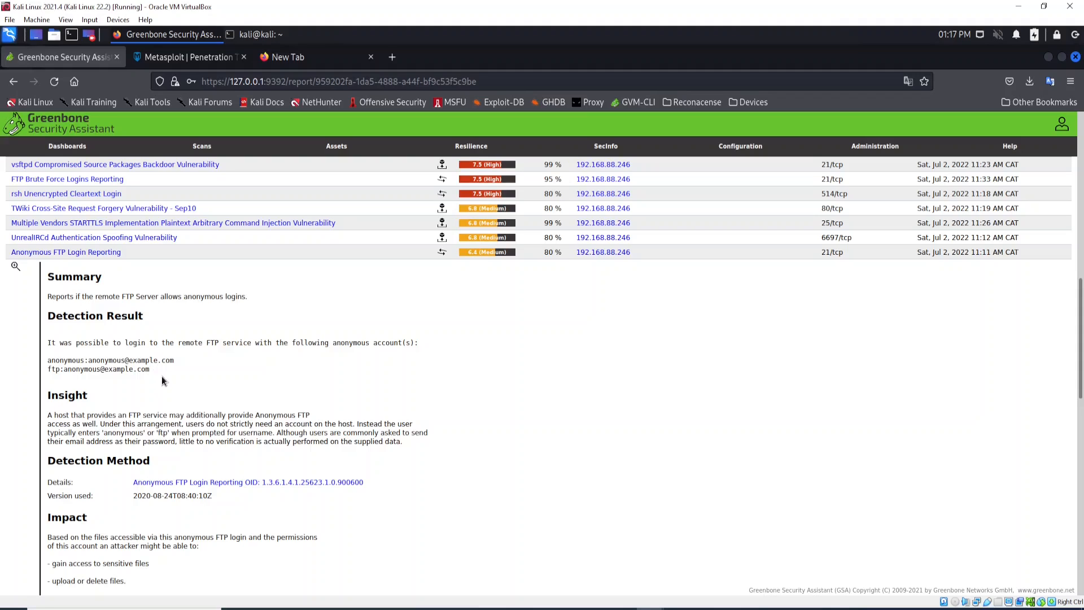
{"action": "mouse_move", "coordinate": [160, 385]}
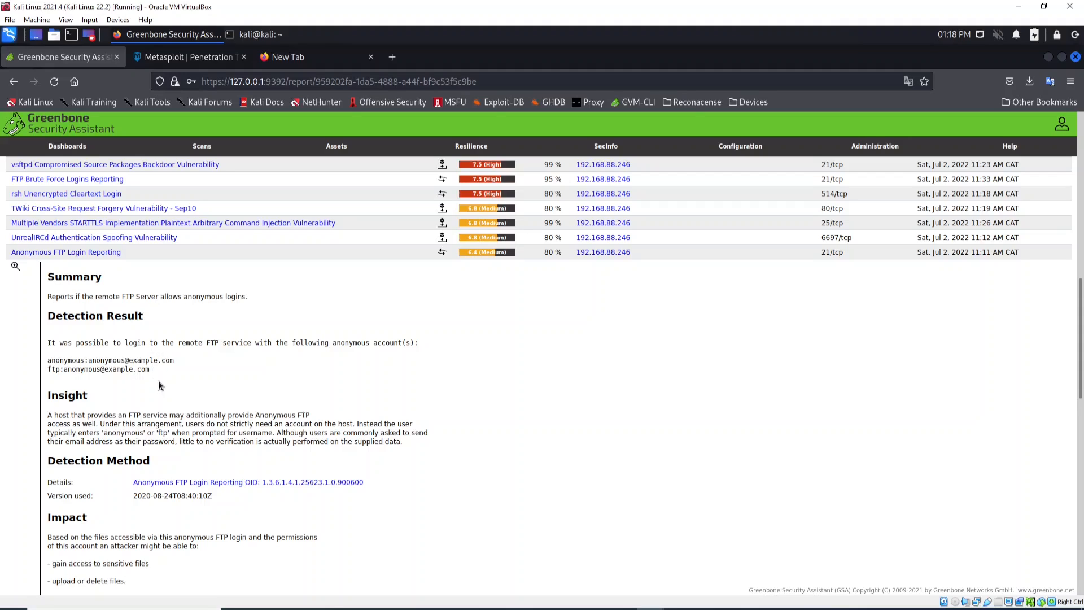
{"action": "mouse_move", "coordinate": [164, 385]}
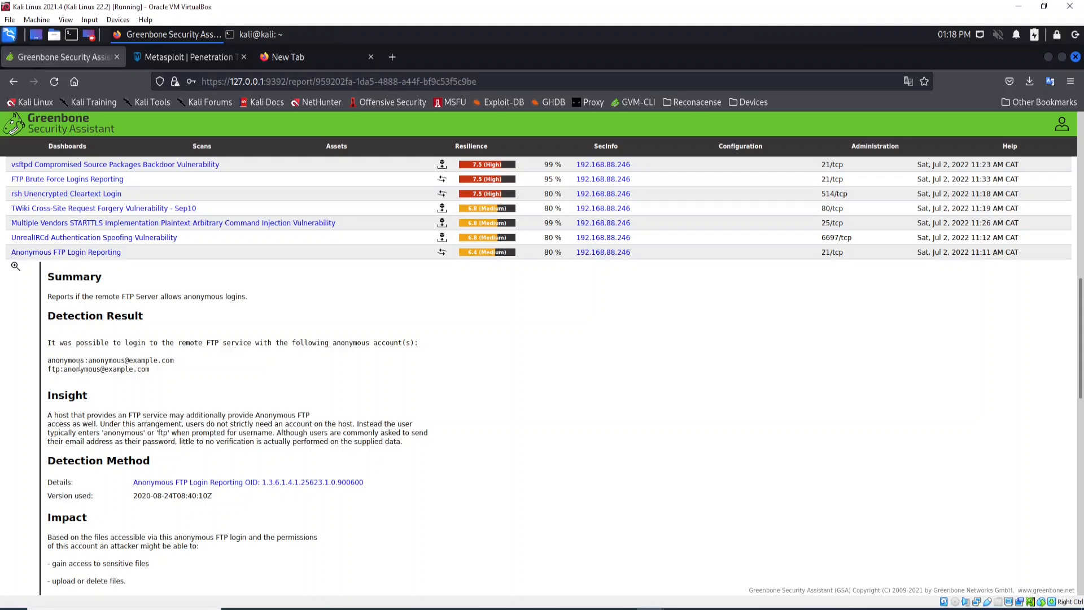
{"action": "mouse_move", "coordinate": [396, 369]}
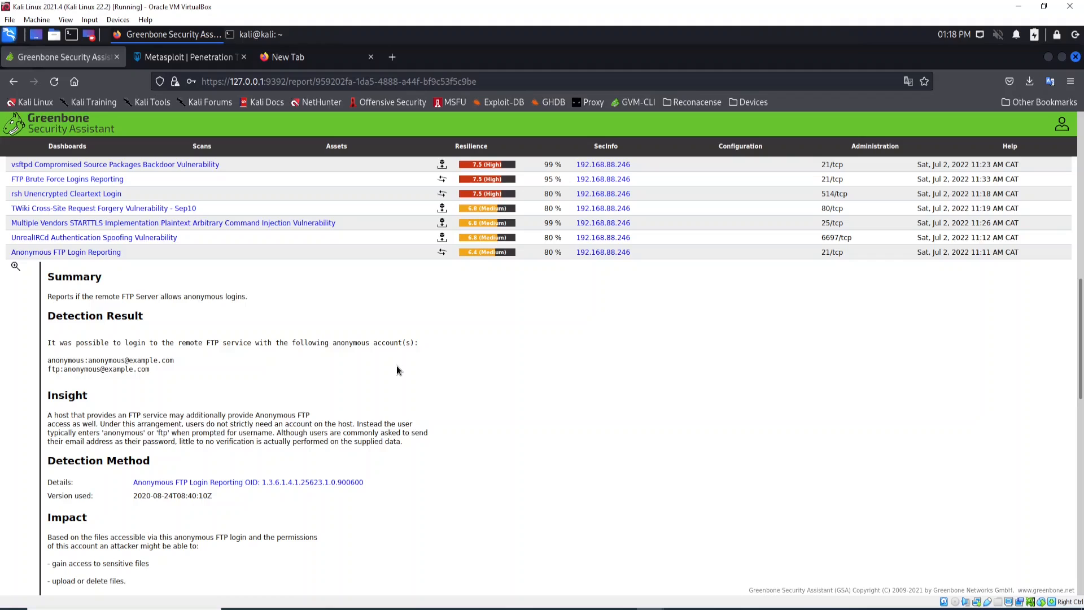
Read the anonymous FTP finding down to its advice to disable anonymous logins
{"action": "scroll", "scroll_direction": "down", "scroll_amount": 3}
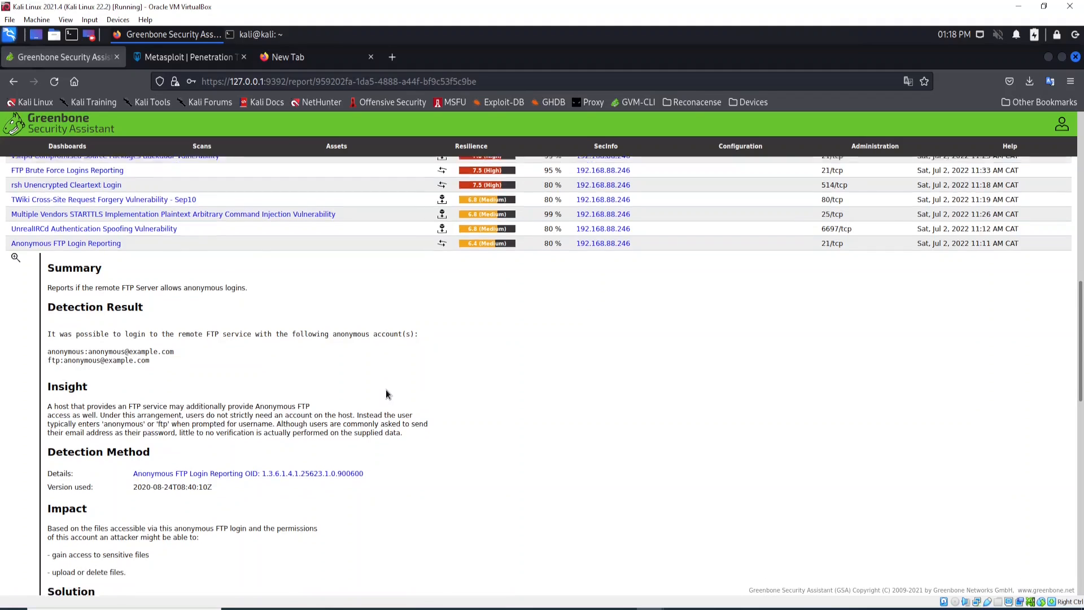
{"action": "scroll", "scroll_direction": "down", "scroll_amount": 3}
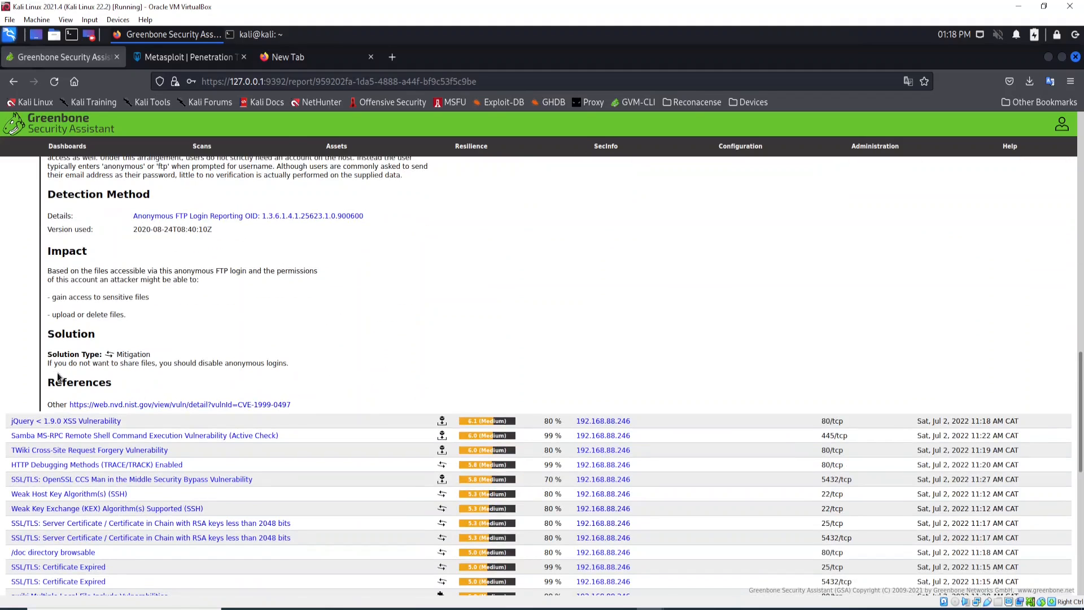
{"action": "mouse_move", "coordinate": [155, 378]}
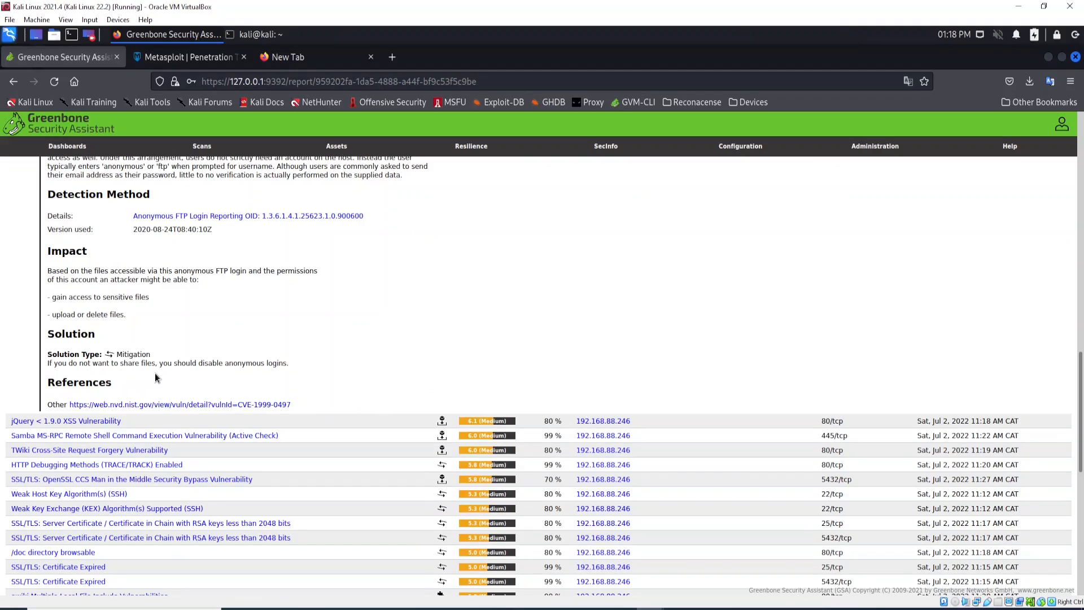
{"action": "mouse_move", "coordinate": [321, 372]}
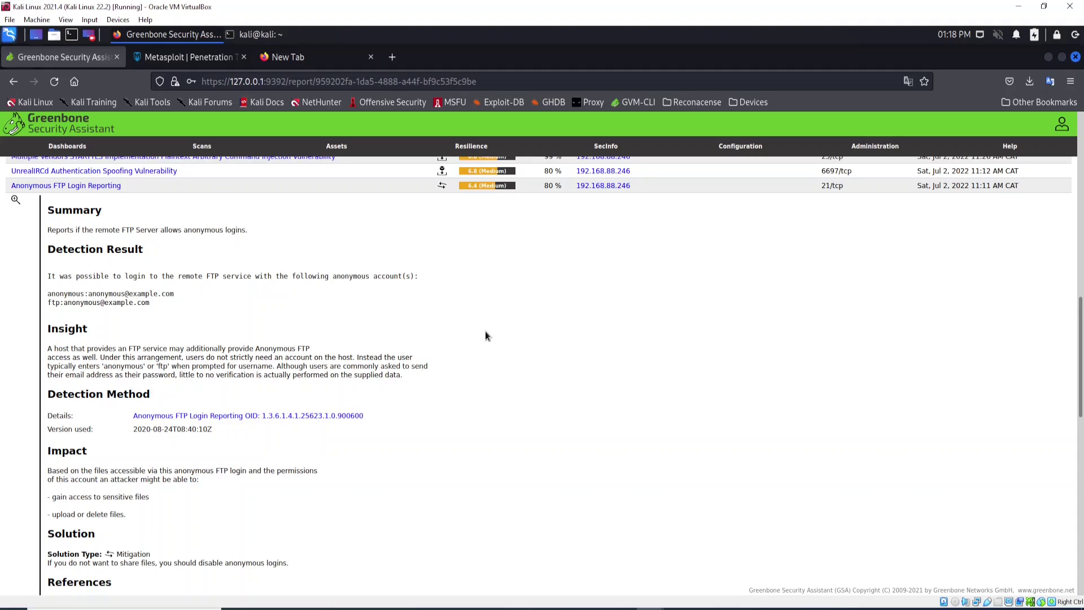
{"action": "scroll", "scroll_direction": "down", "scroll_amount": 3}
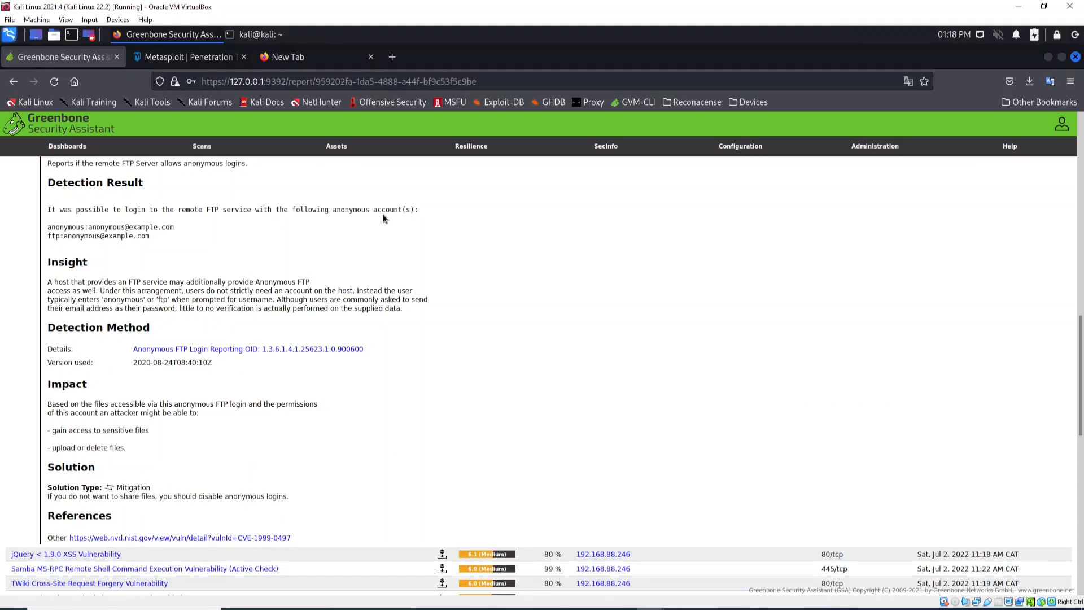
{"action": "mouse_move", "coordinate": [378, 270]}
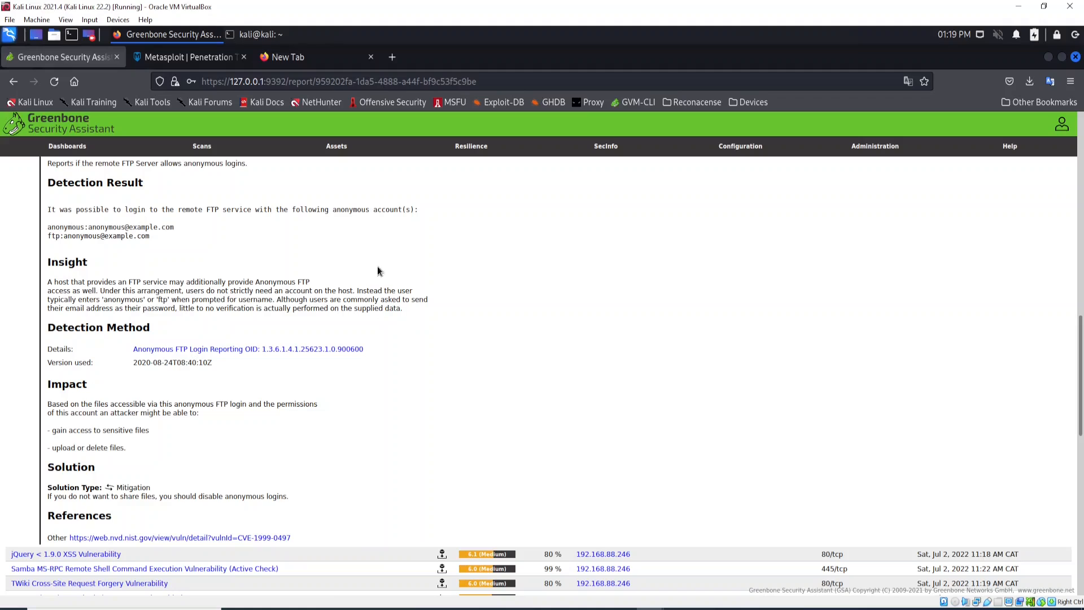
{"action": "triple_click", "coordinate": [168, 496]}
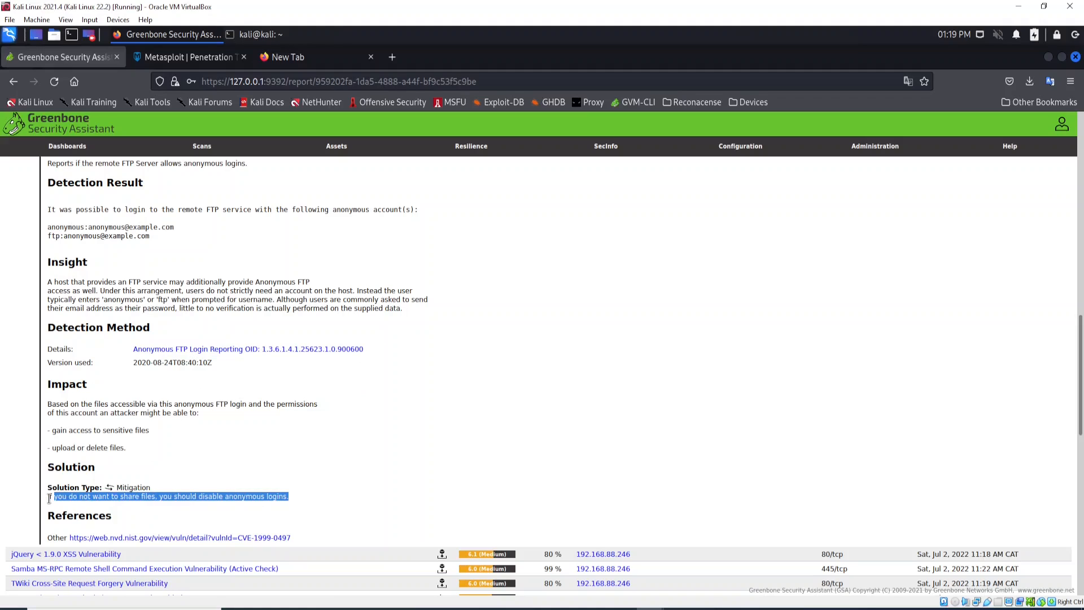
{"action": "left_click", "coordinate": [255, 34]}
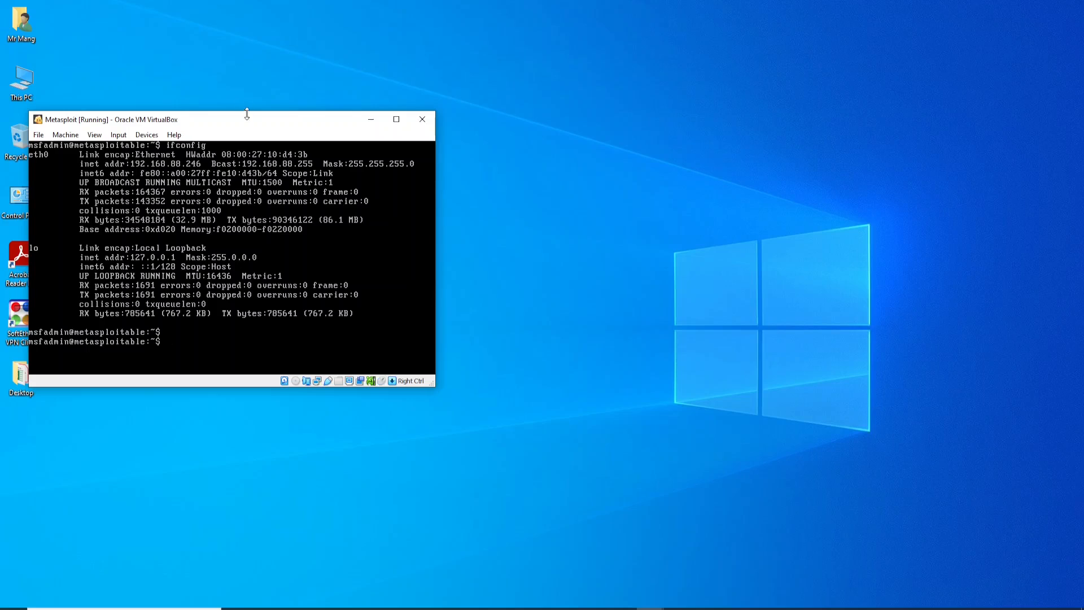
On the Metasploitable console, run 'sudo nano /etc/vsftpd.conf'
{"action": "left_click_drag", "start_coordinate": [246, 119], "coordinate": [335, 101]}
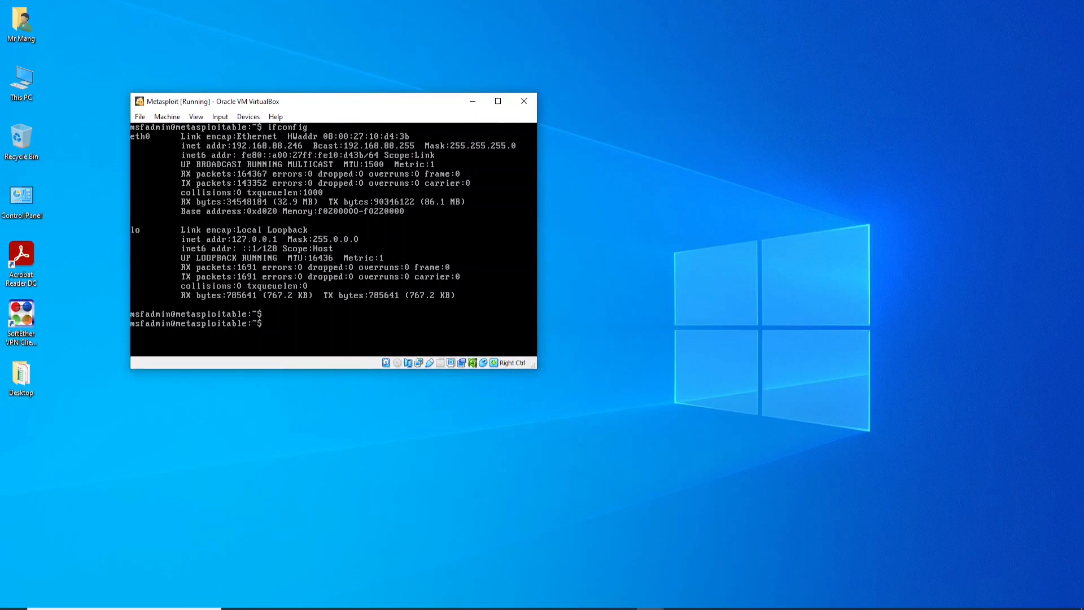
{"action": "type", "text": "sudo"}
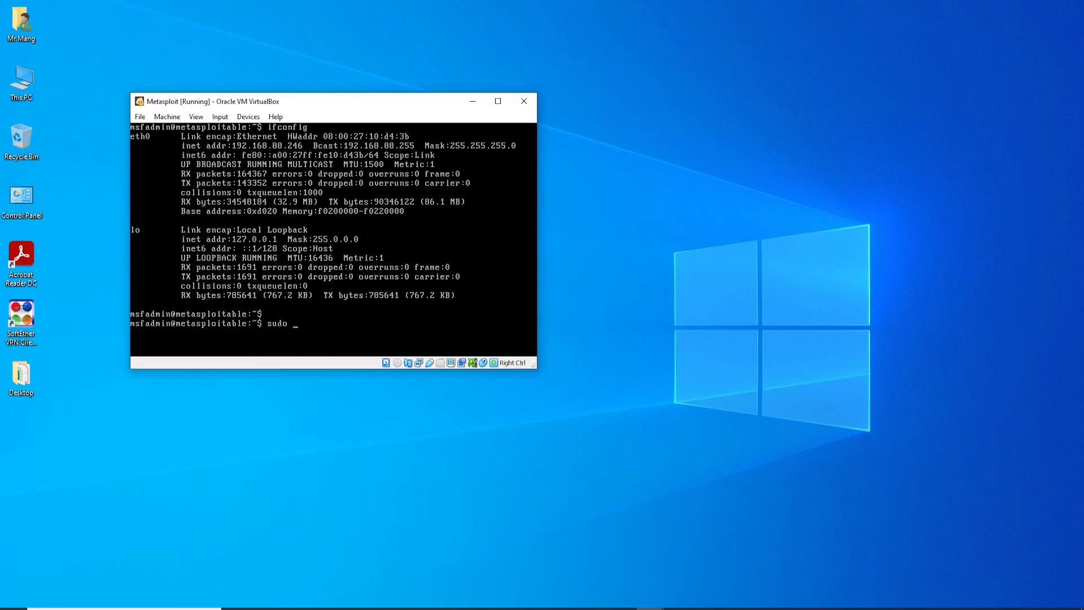
{"action": "type", "text": "nano"}
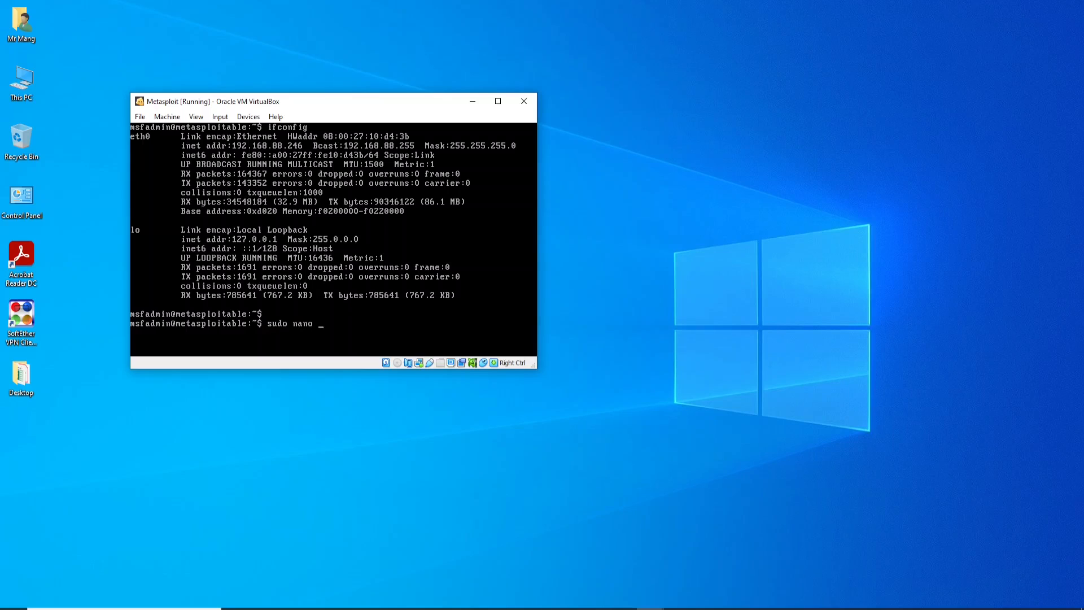
{"action": "type", "text": "/etc/"}
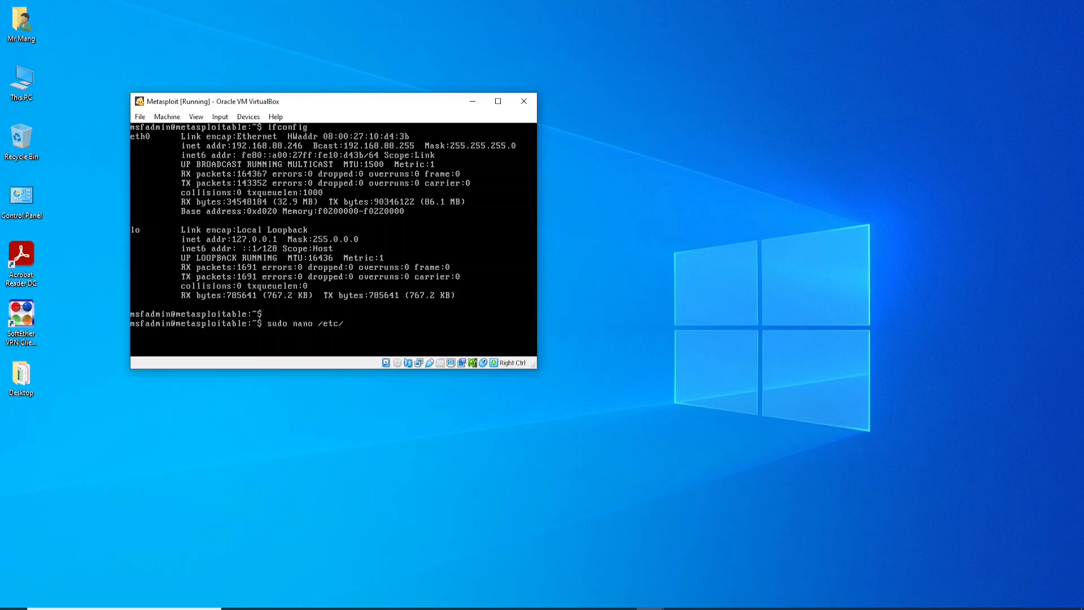
{"action": "type", "text": "v"}
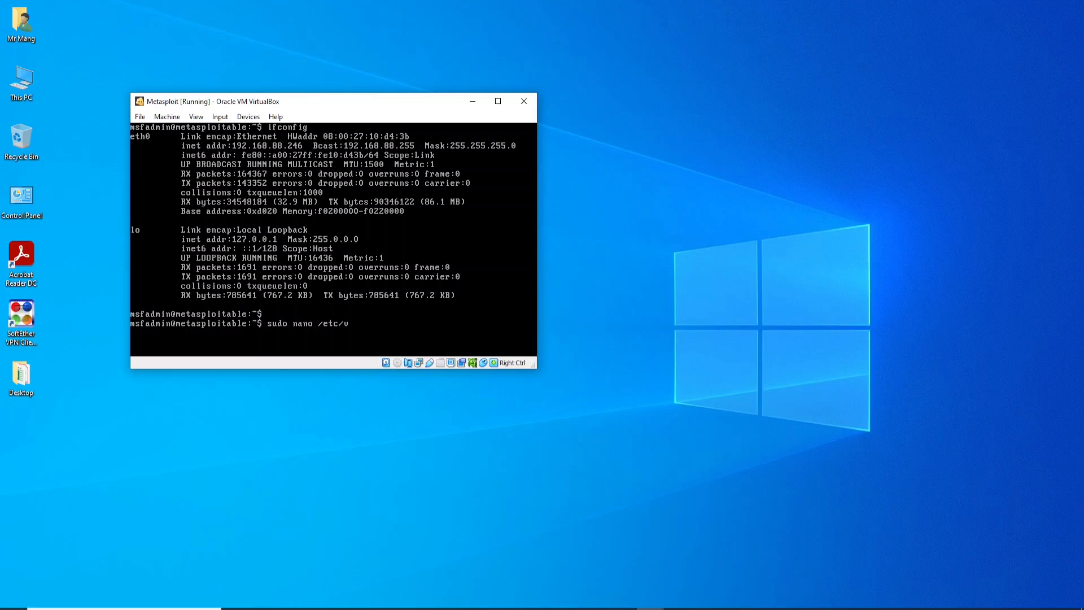
{"action": "type", "text": "sf"}
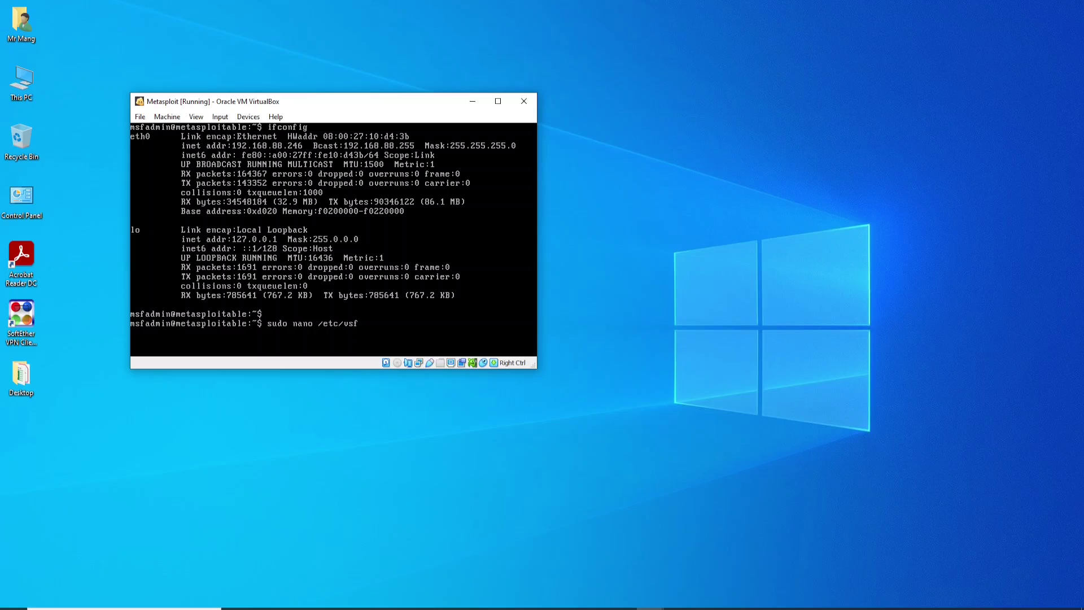
{"action": "type", "text": "tpd.conf"}
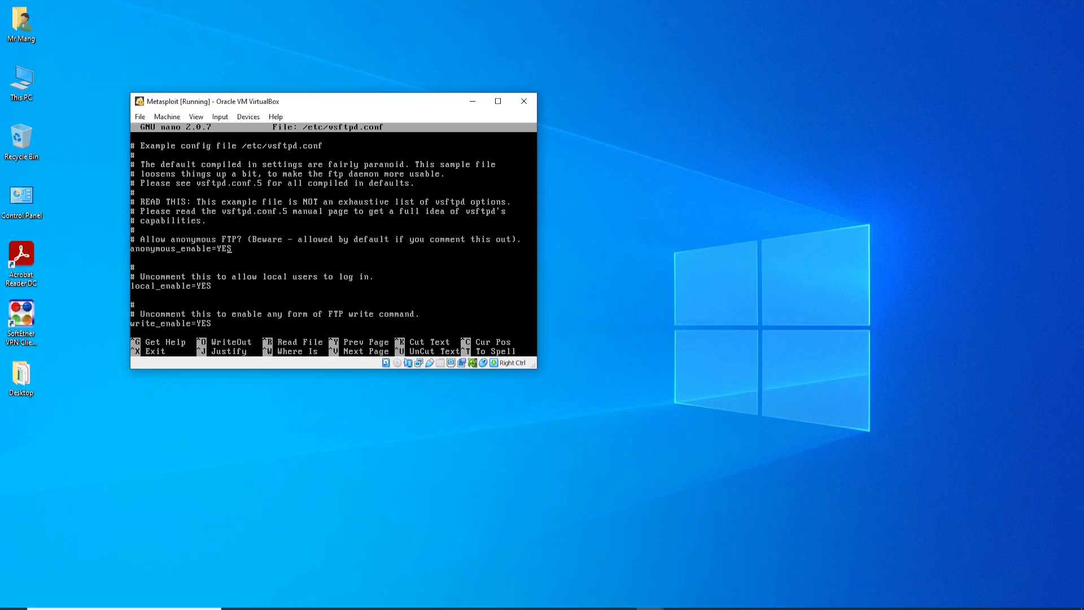
Change anonymous_enable from YES to NO and save vsftpd.conf under its same name
{"action": "key", "text": "BackSpace"}
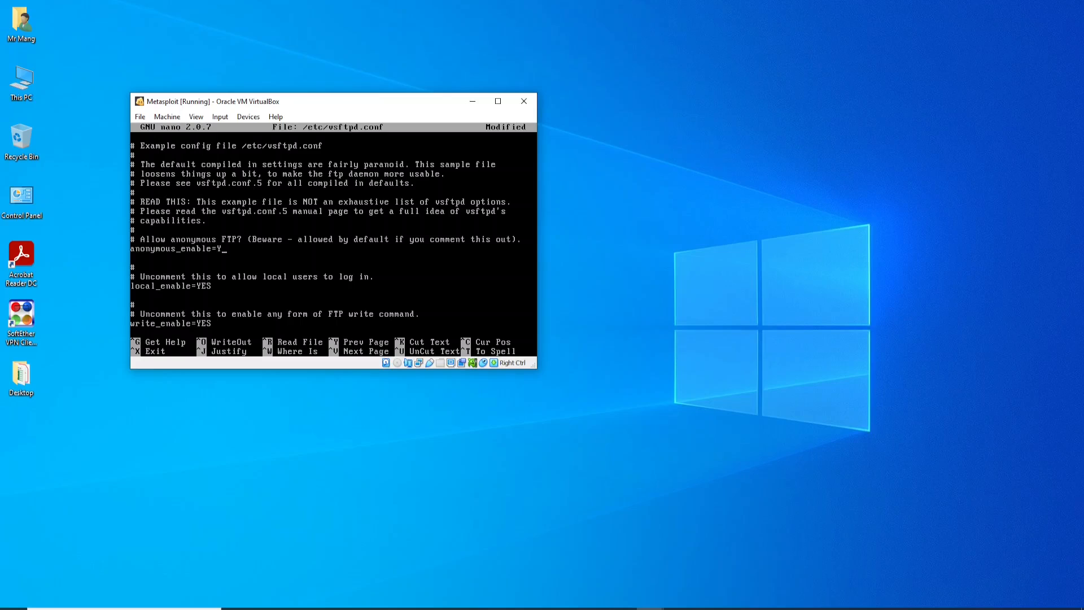
{"action": "key", "text": "Backspace"}
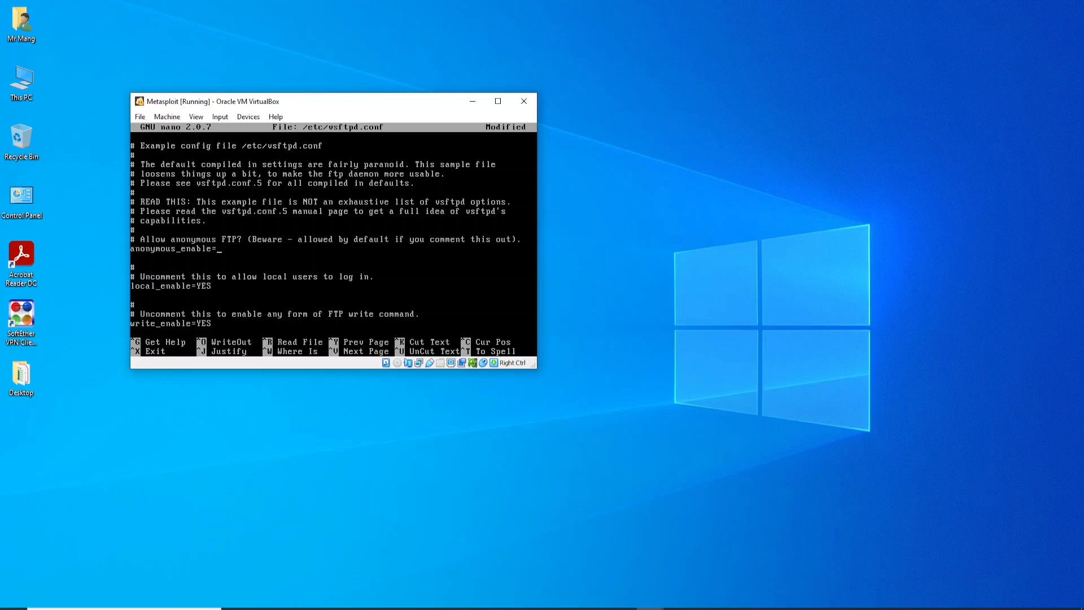
{"action": "type", "text": "NO"}
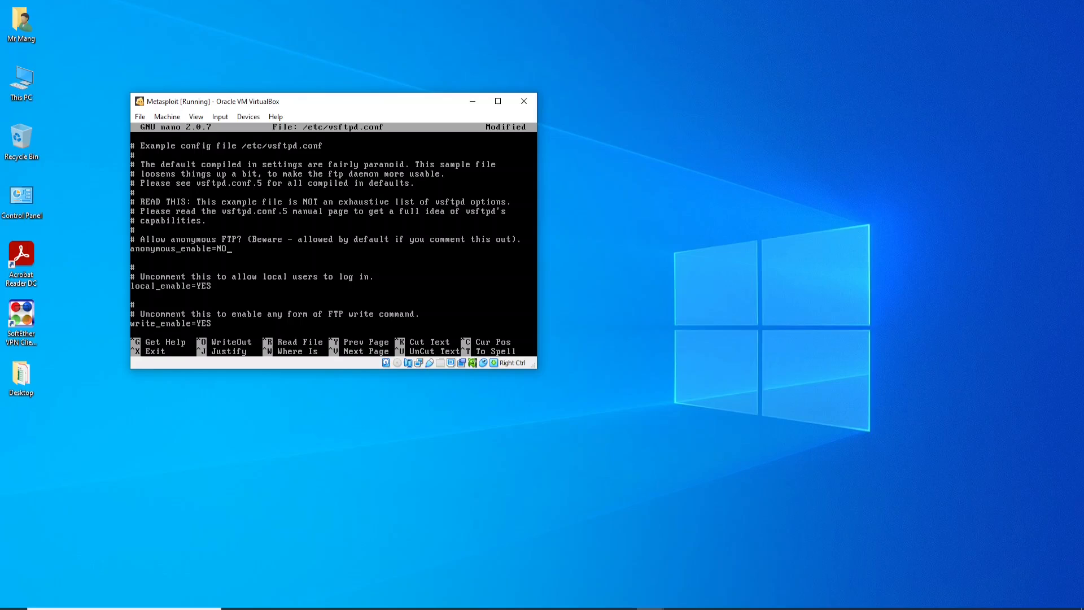
{"action": "key", "text": "ctrl+o"}
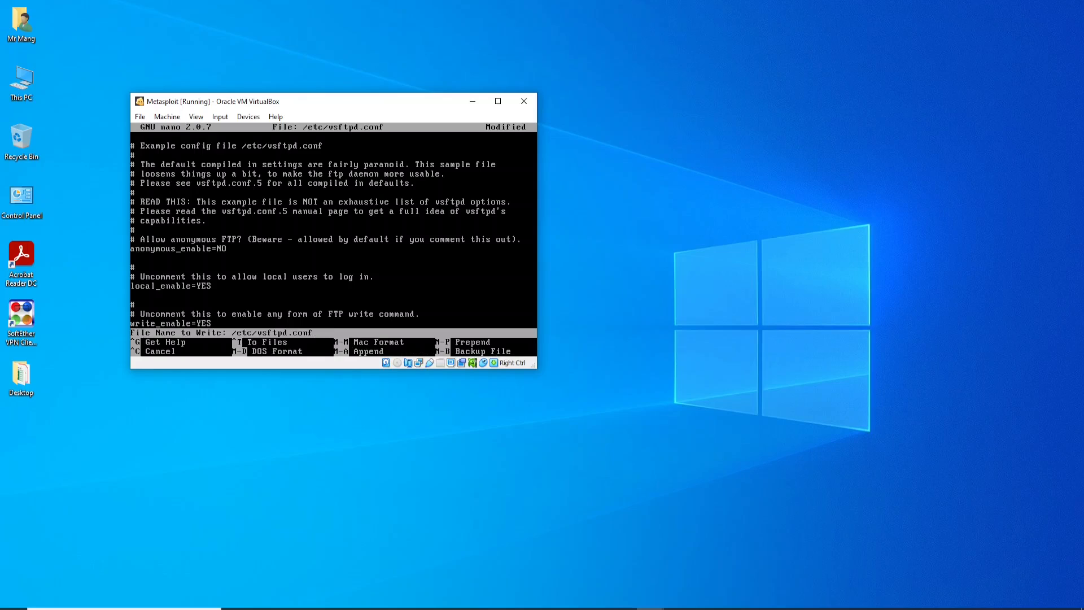
{"action": "key", "text": "Return"}
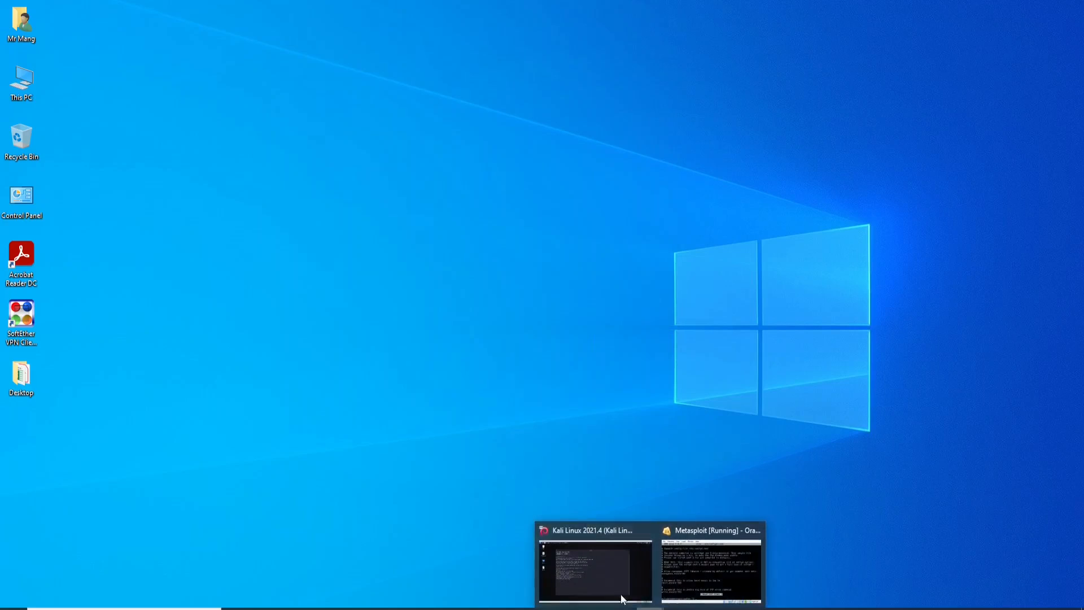
Switch to the Kali Linux VM and bring up the Greenbone report tab
{"action": "left_click", "coordinate": [594, 567]}
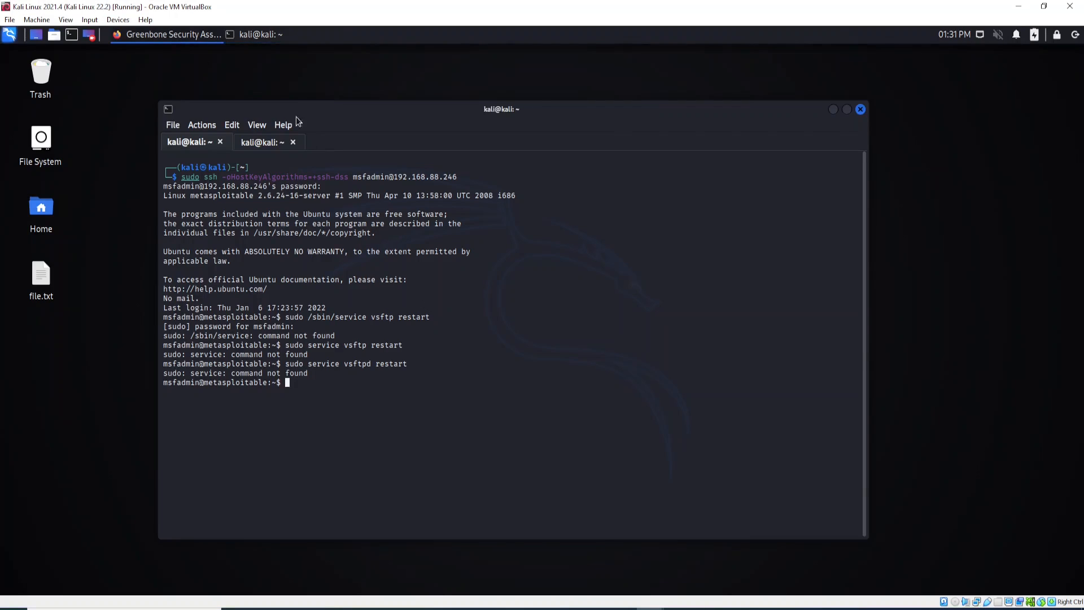
{"action": "left_click", "coordinate": [167, 33]}
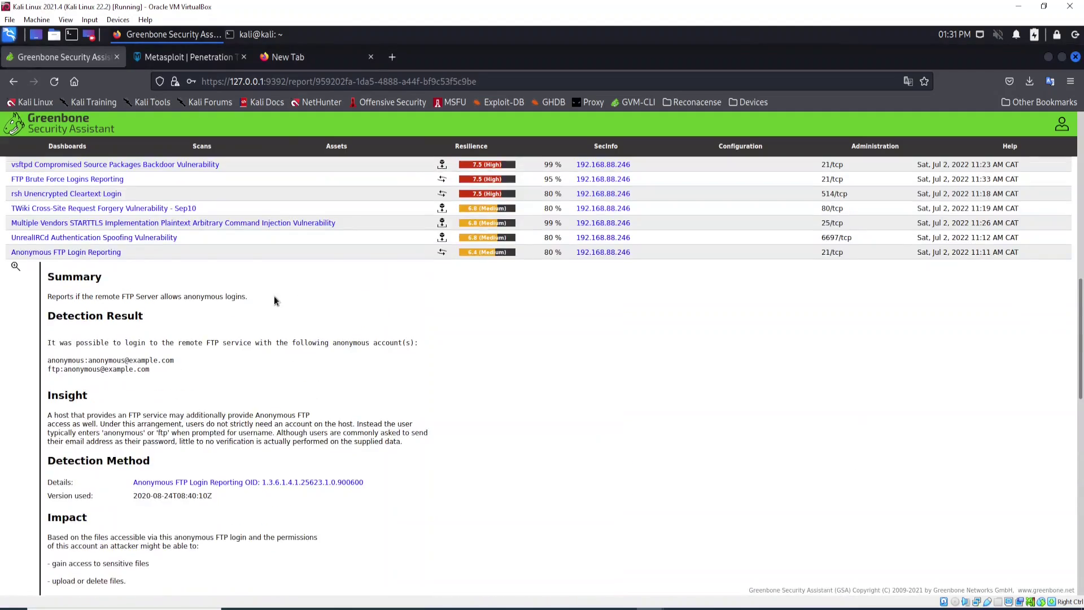